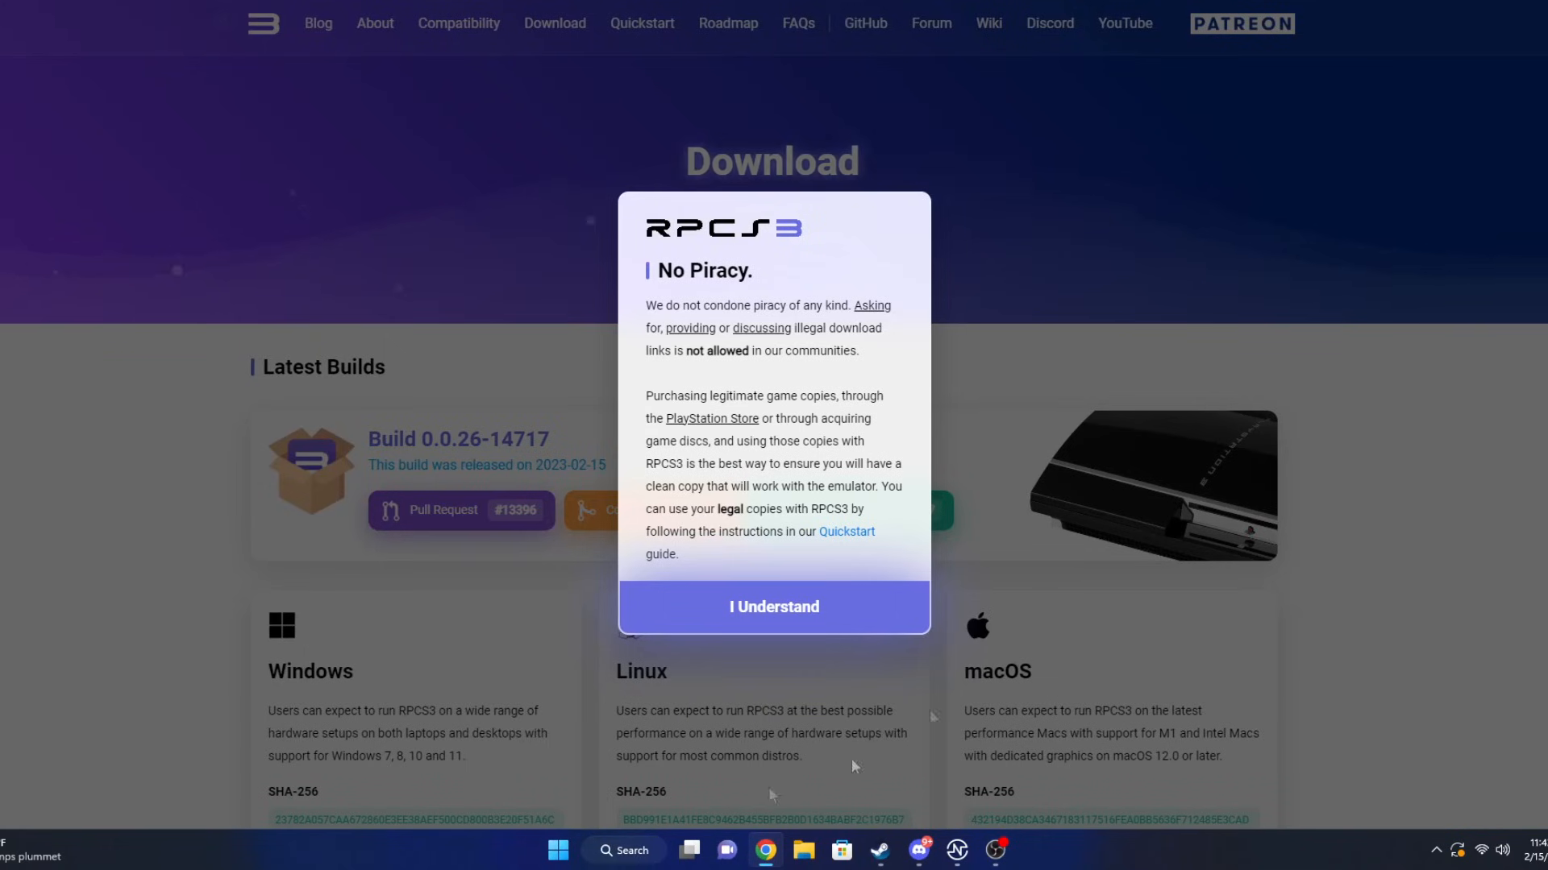
# Dismiss the No Piracy notice and reach the Windows download and install instructions.
pyautogui.click(772, 606)
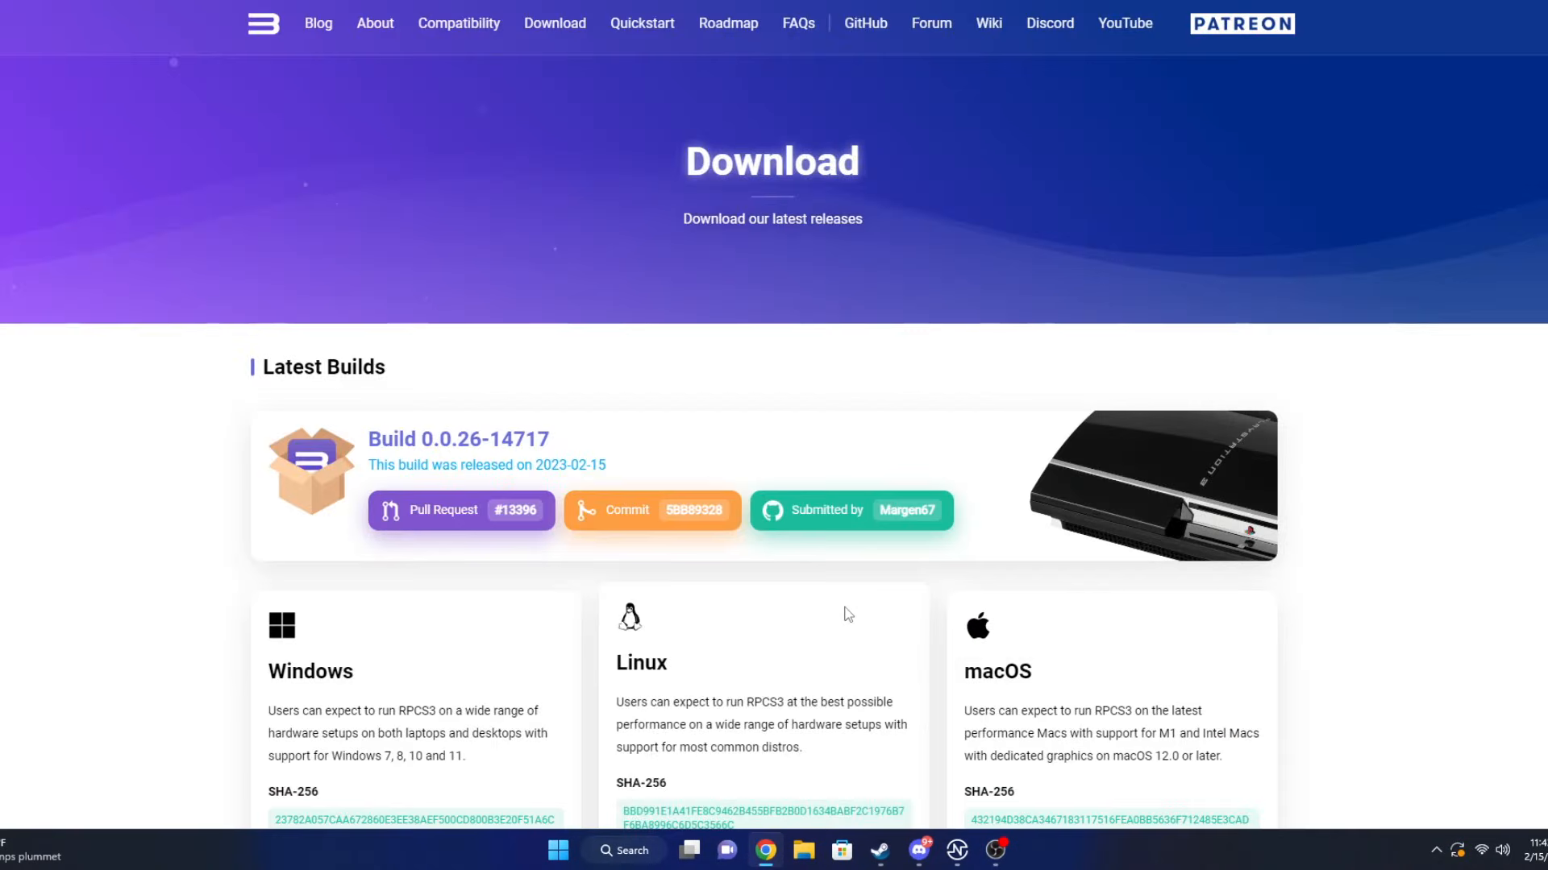
pyautogui.scroll(-3)
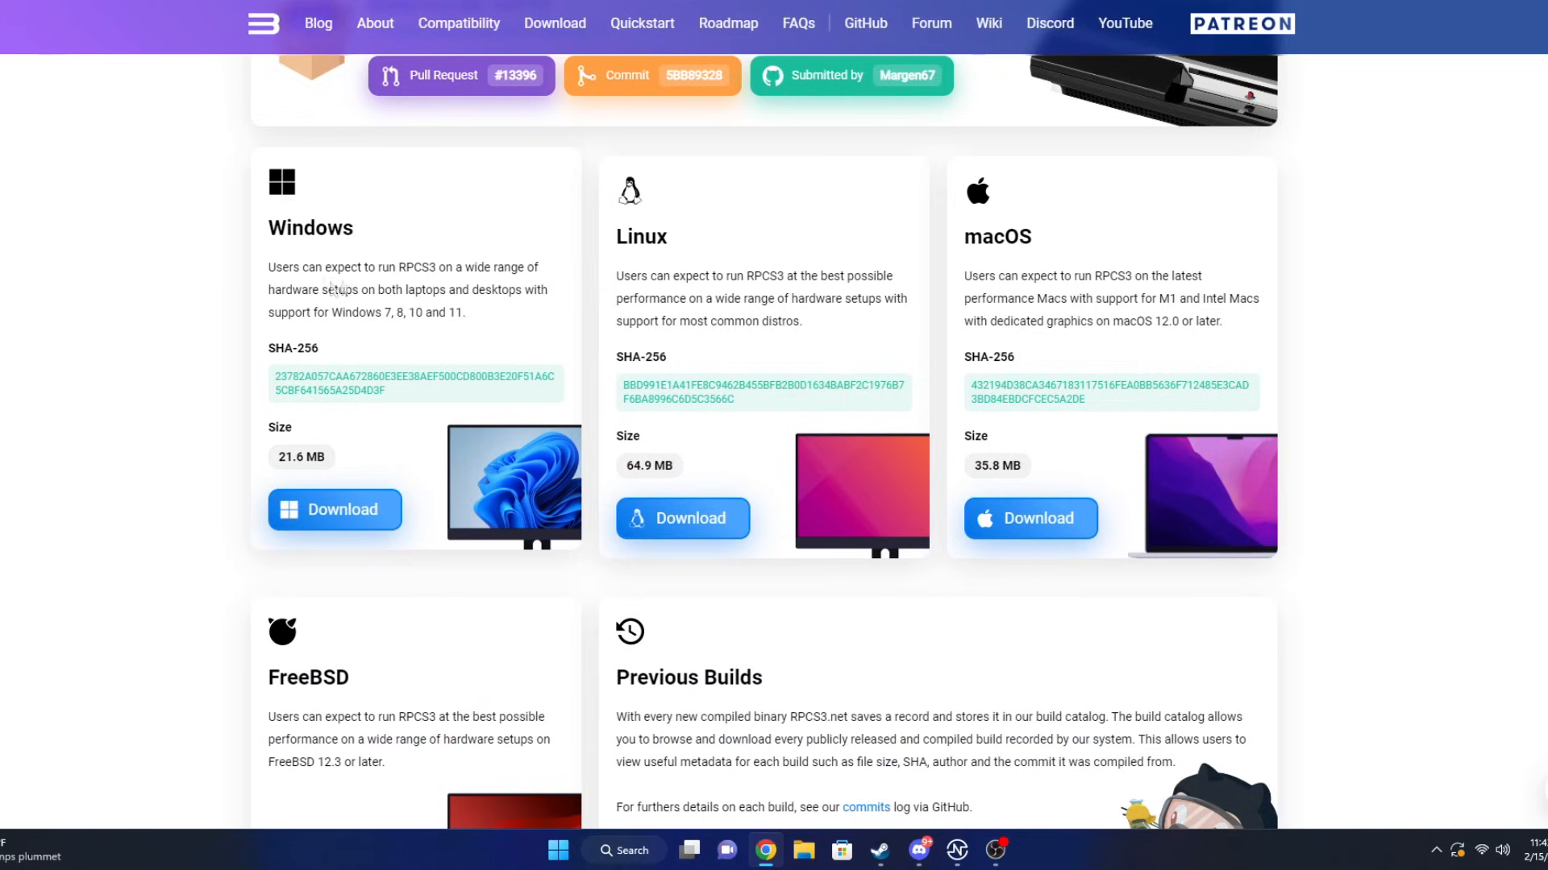
pyautogui.moveTo(482, 272)
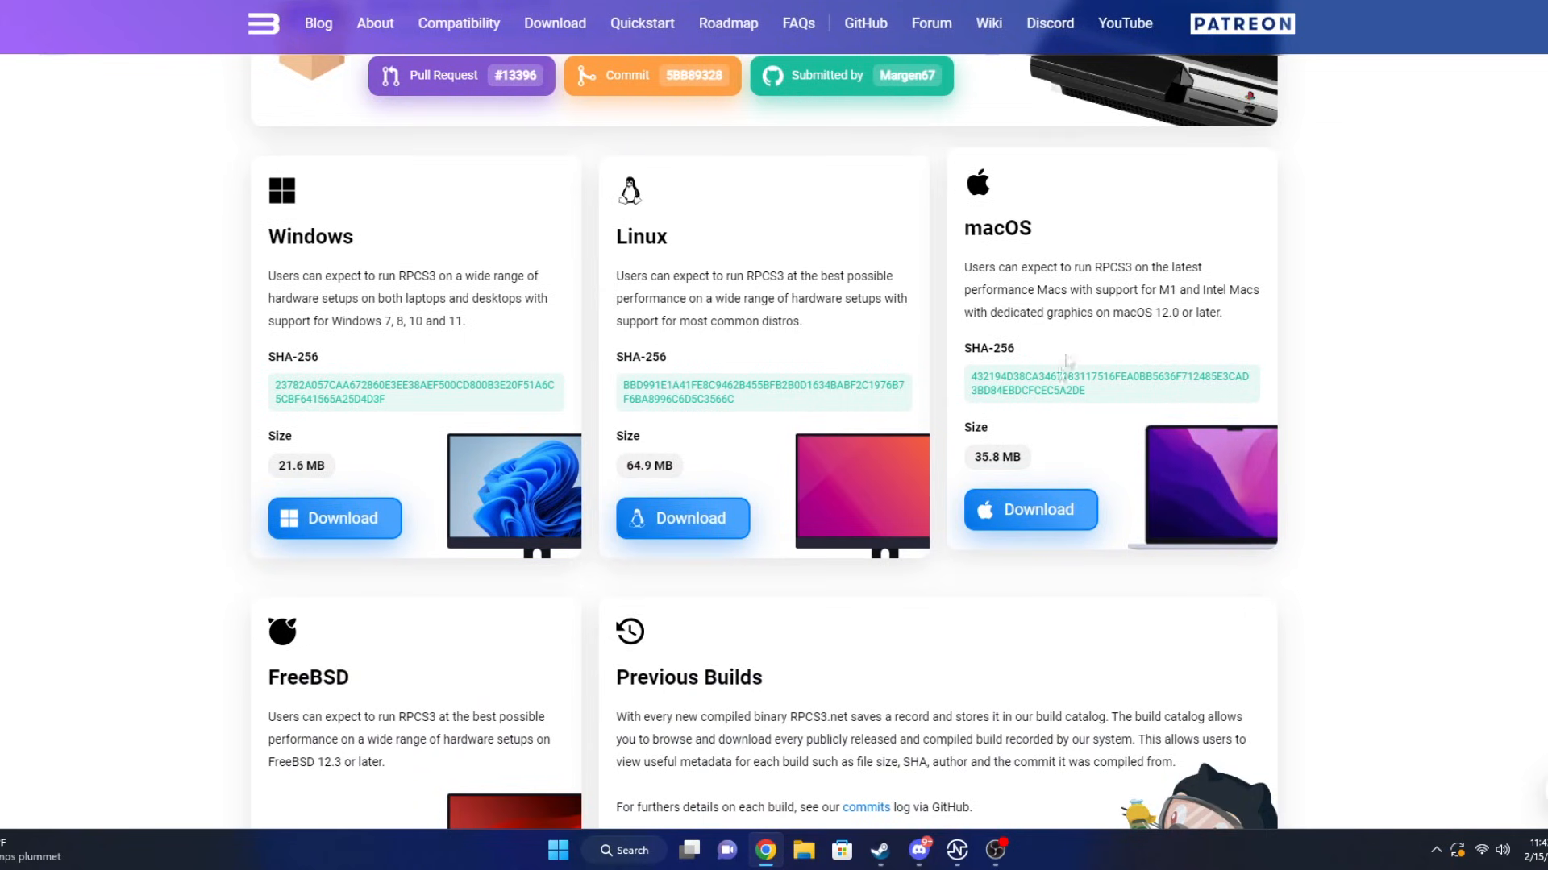
pyautogui.scroll(-3)
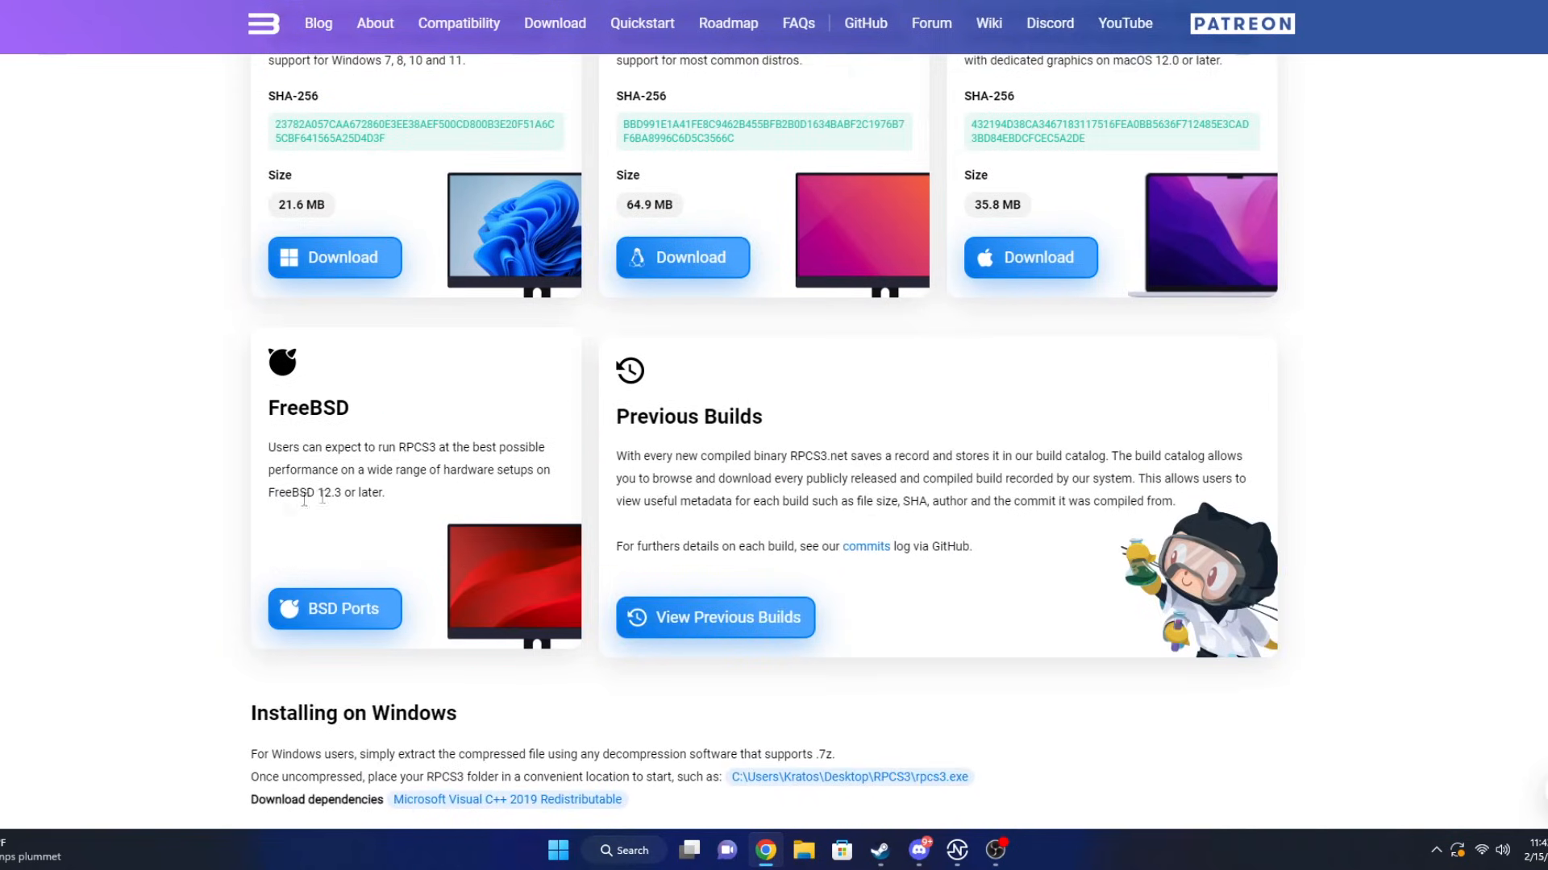
pyautogui.moveTo(297, 534)
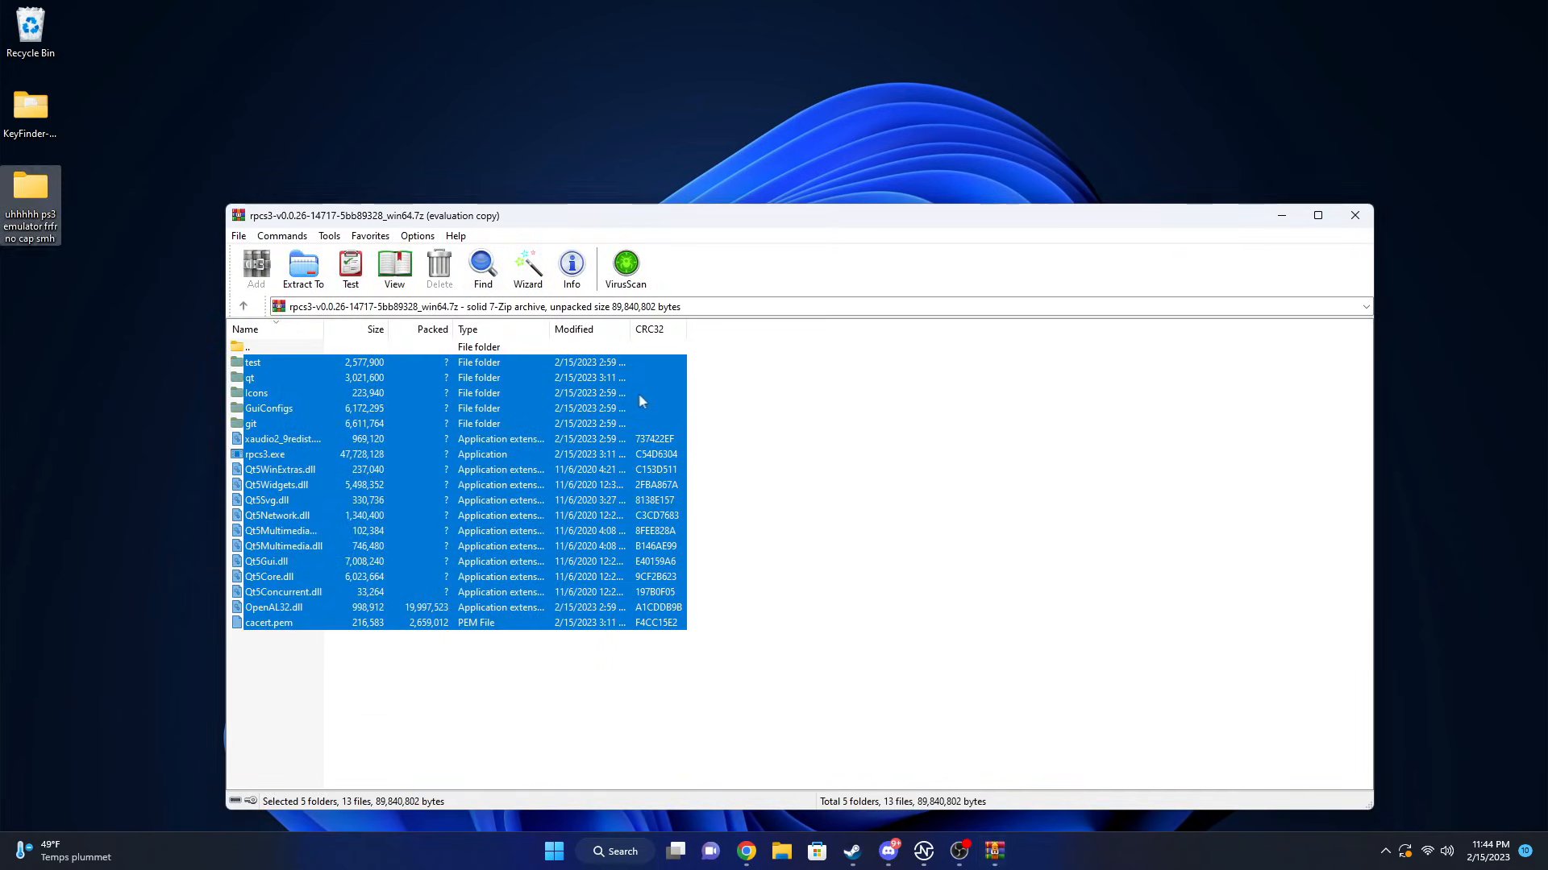
# Close the RPCS3 archive window in WinRAR, returning to the desktop.
pyautogui.click(1352, 215)
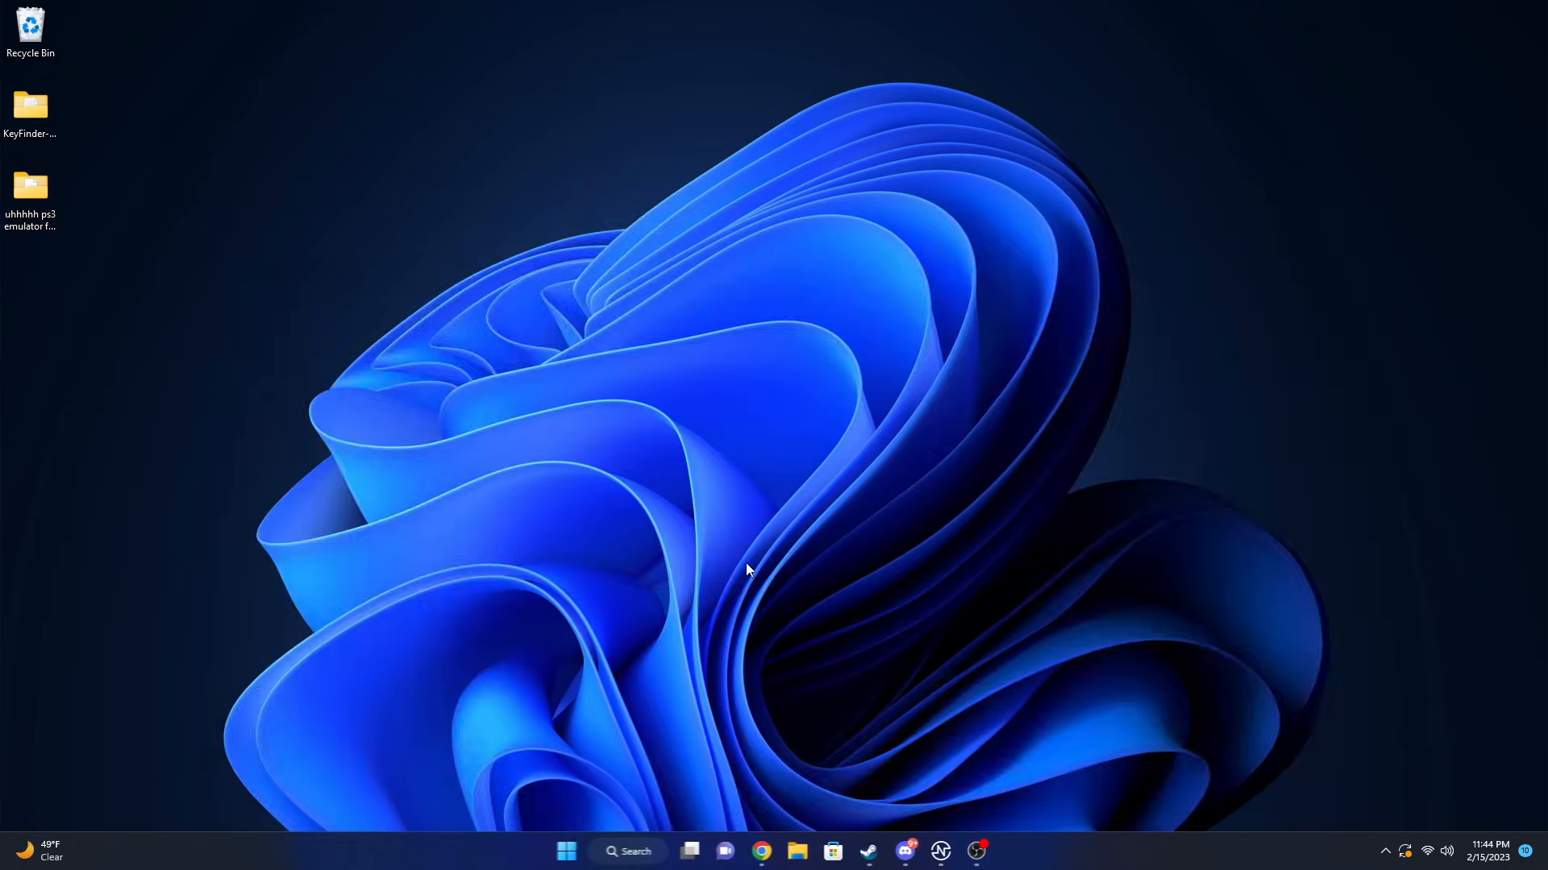
# Save the PS3 System Software Update 4.89 file via 'Save link as…' on the PlayStation site.
pyautogui.click(784, 851)
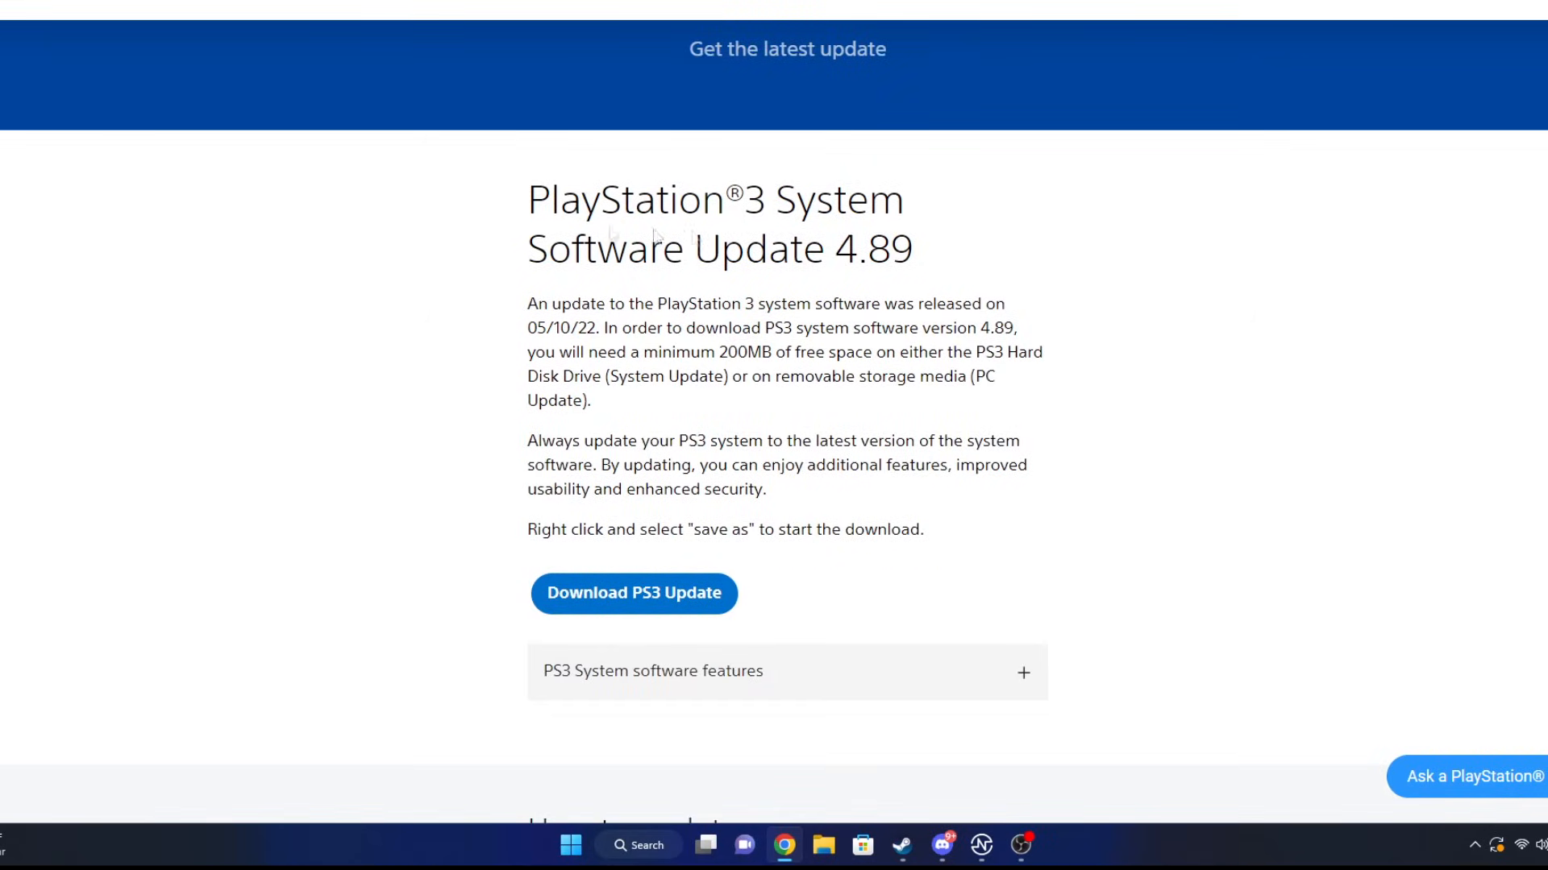
pyautogui.moveTo(846, 283)
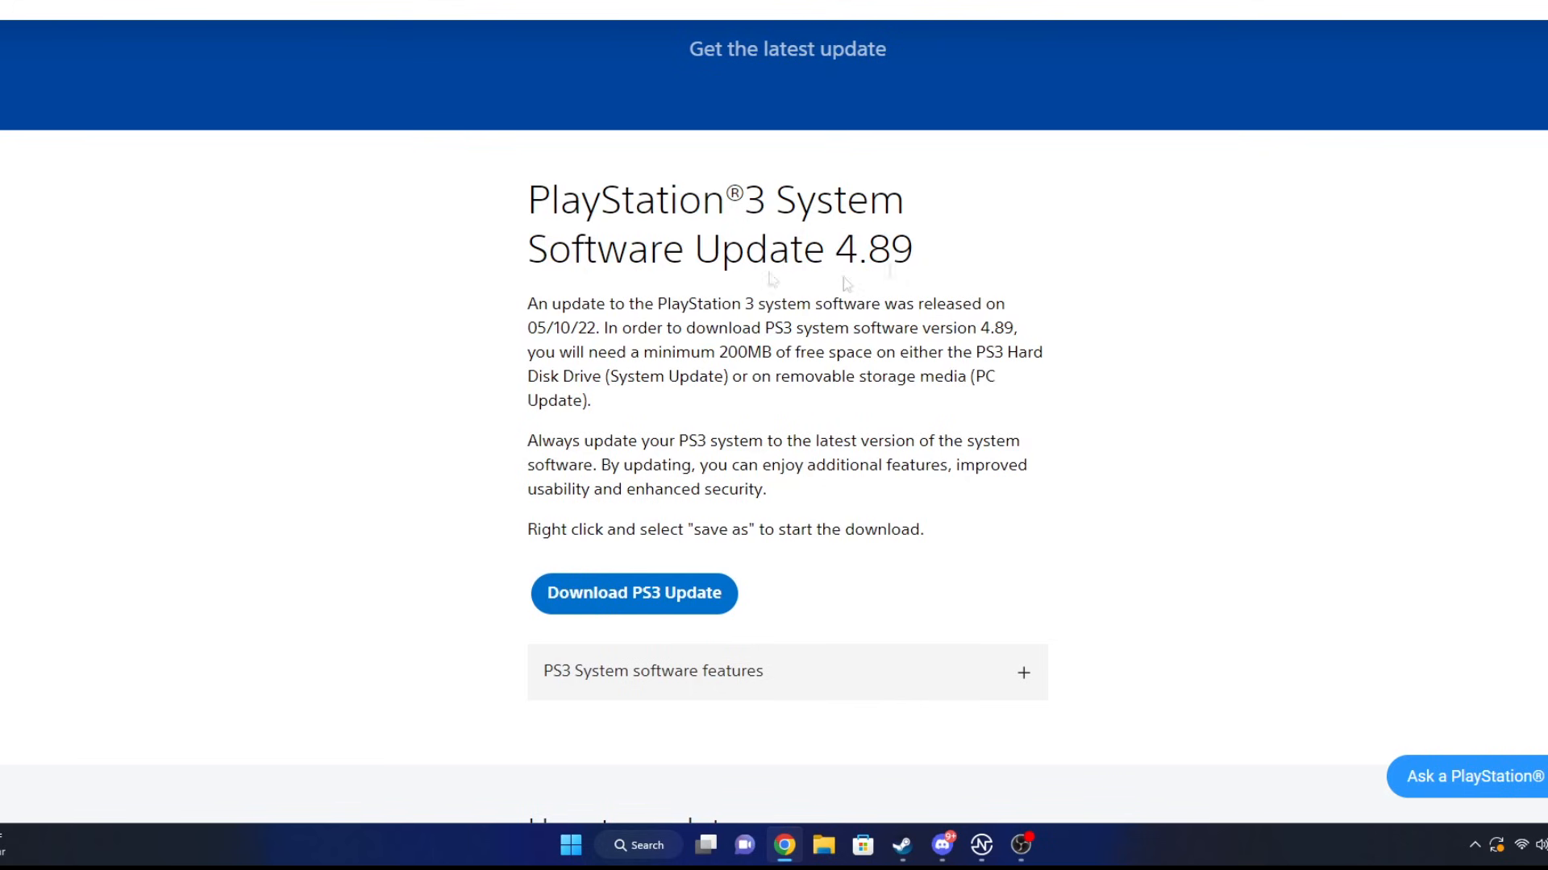
pyautogui.scroll(-3)
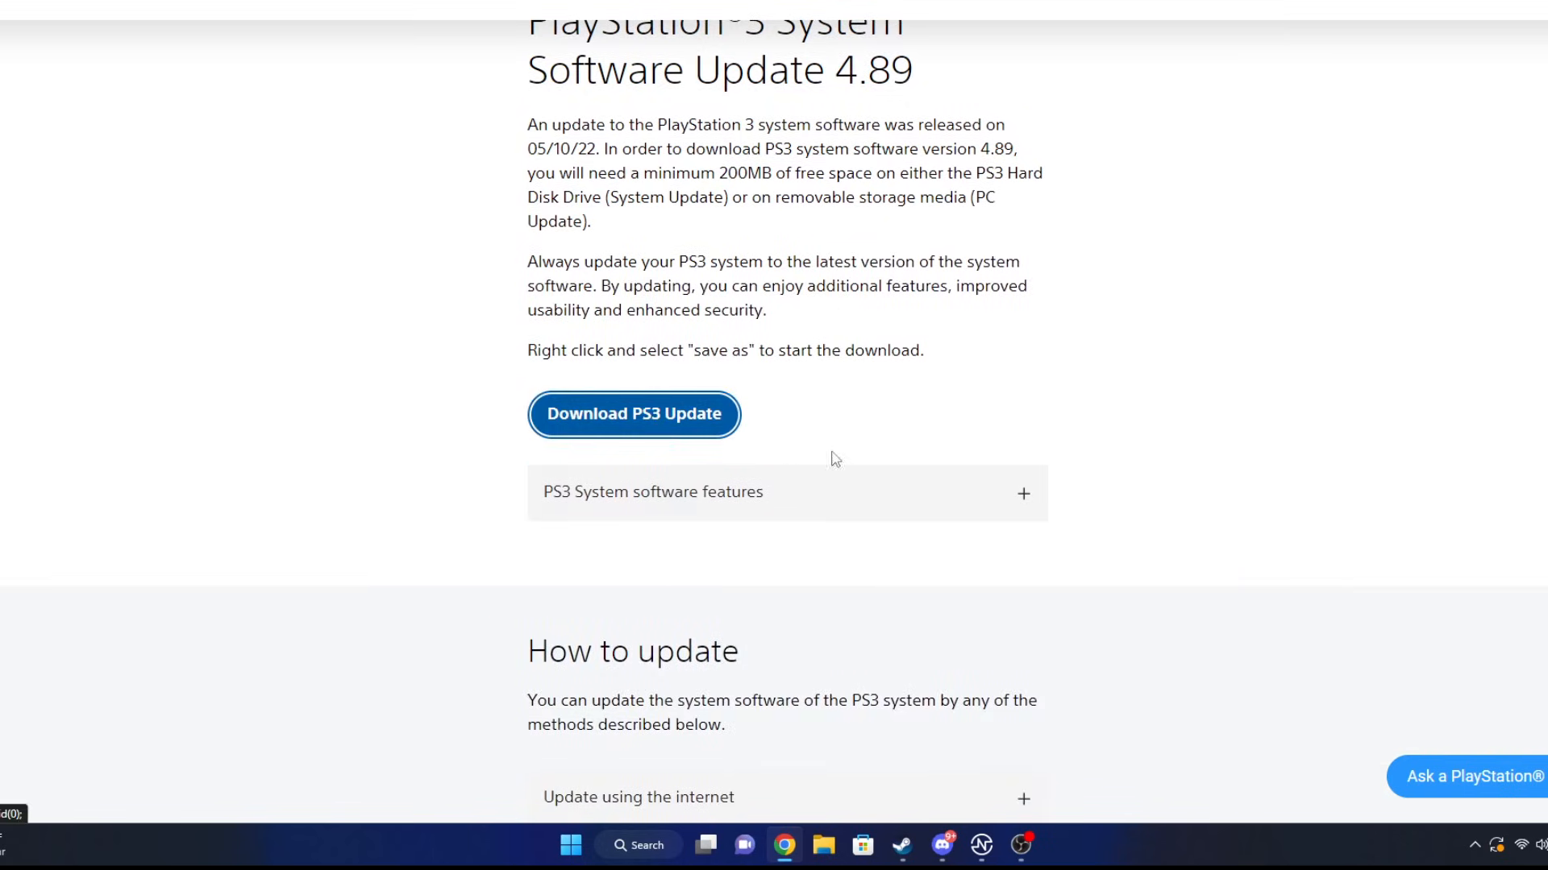
pyautogui.moveTo(790, 395)
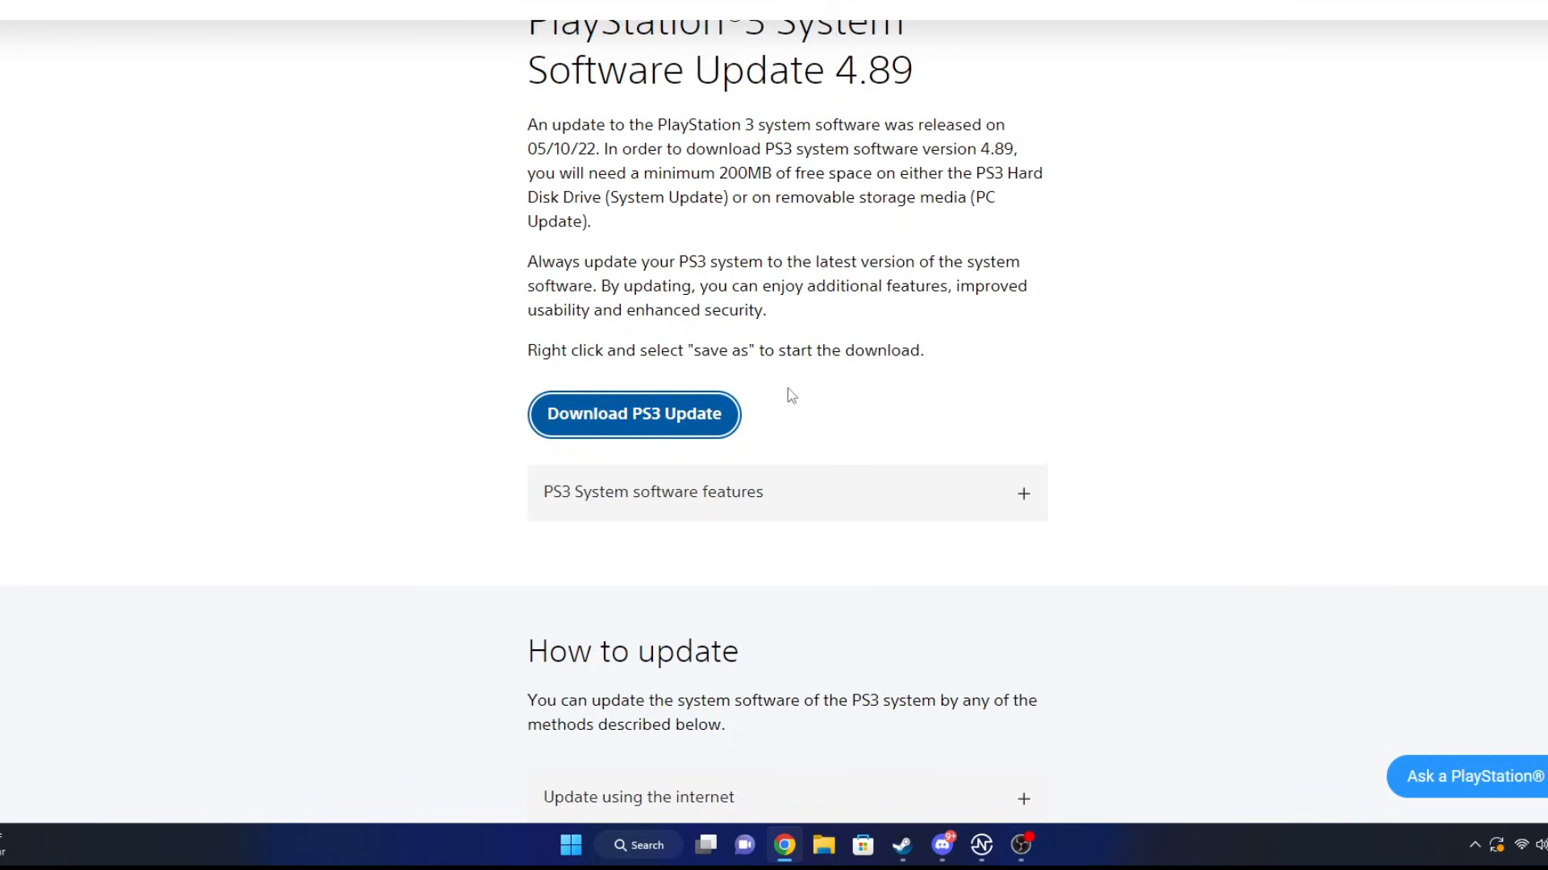
pyautogui.rightClick(633, 414)
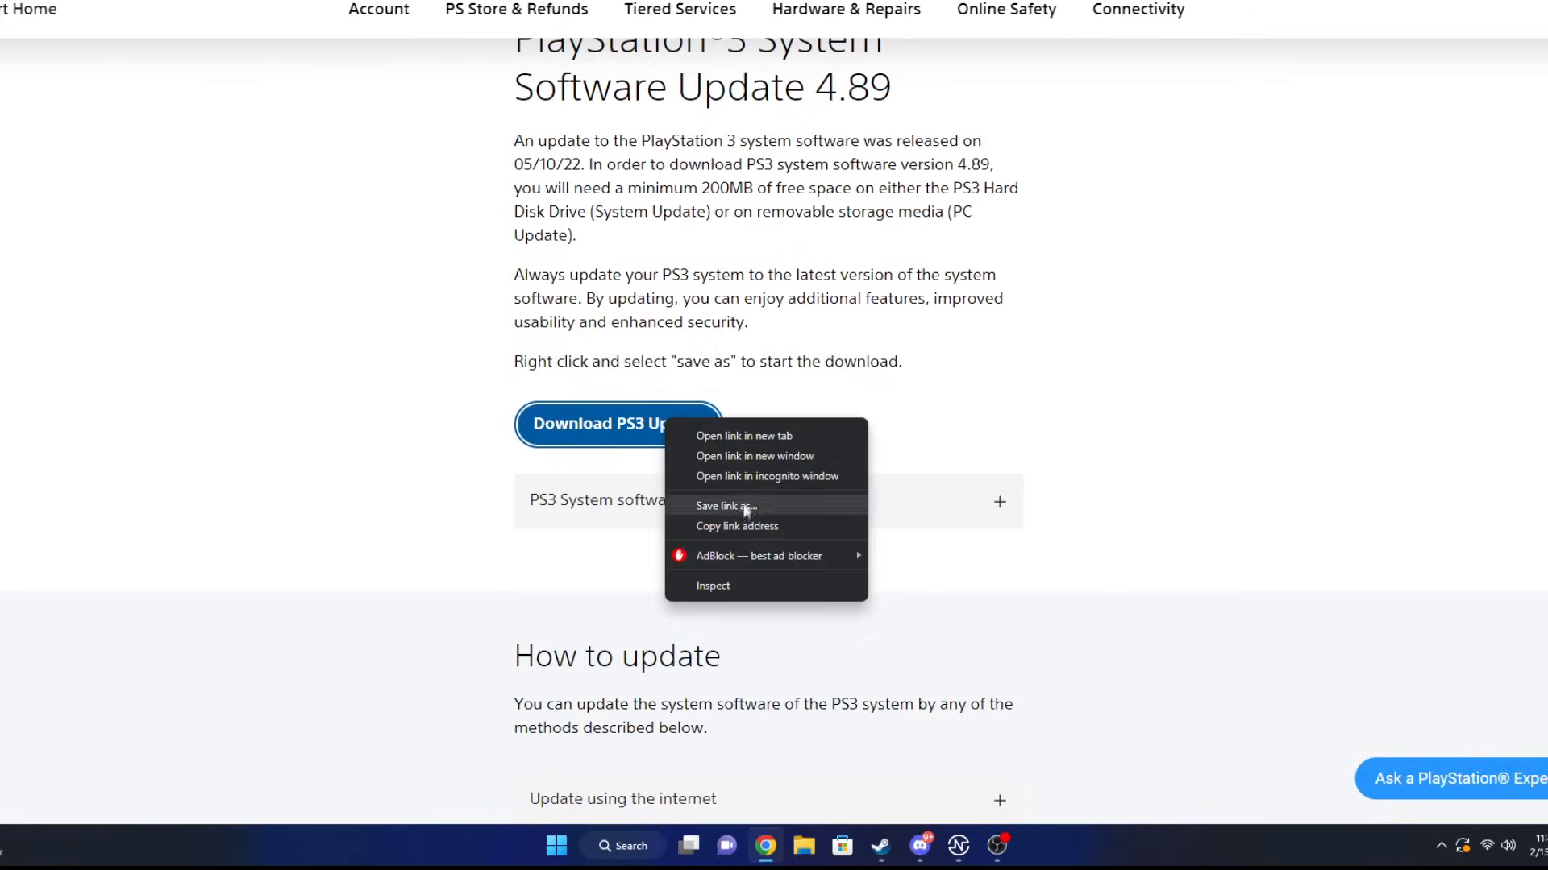
pyautogui.click(723, 504)
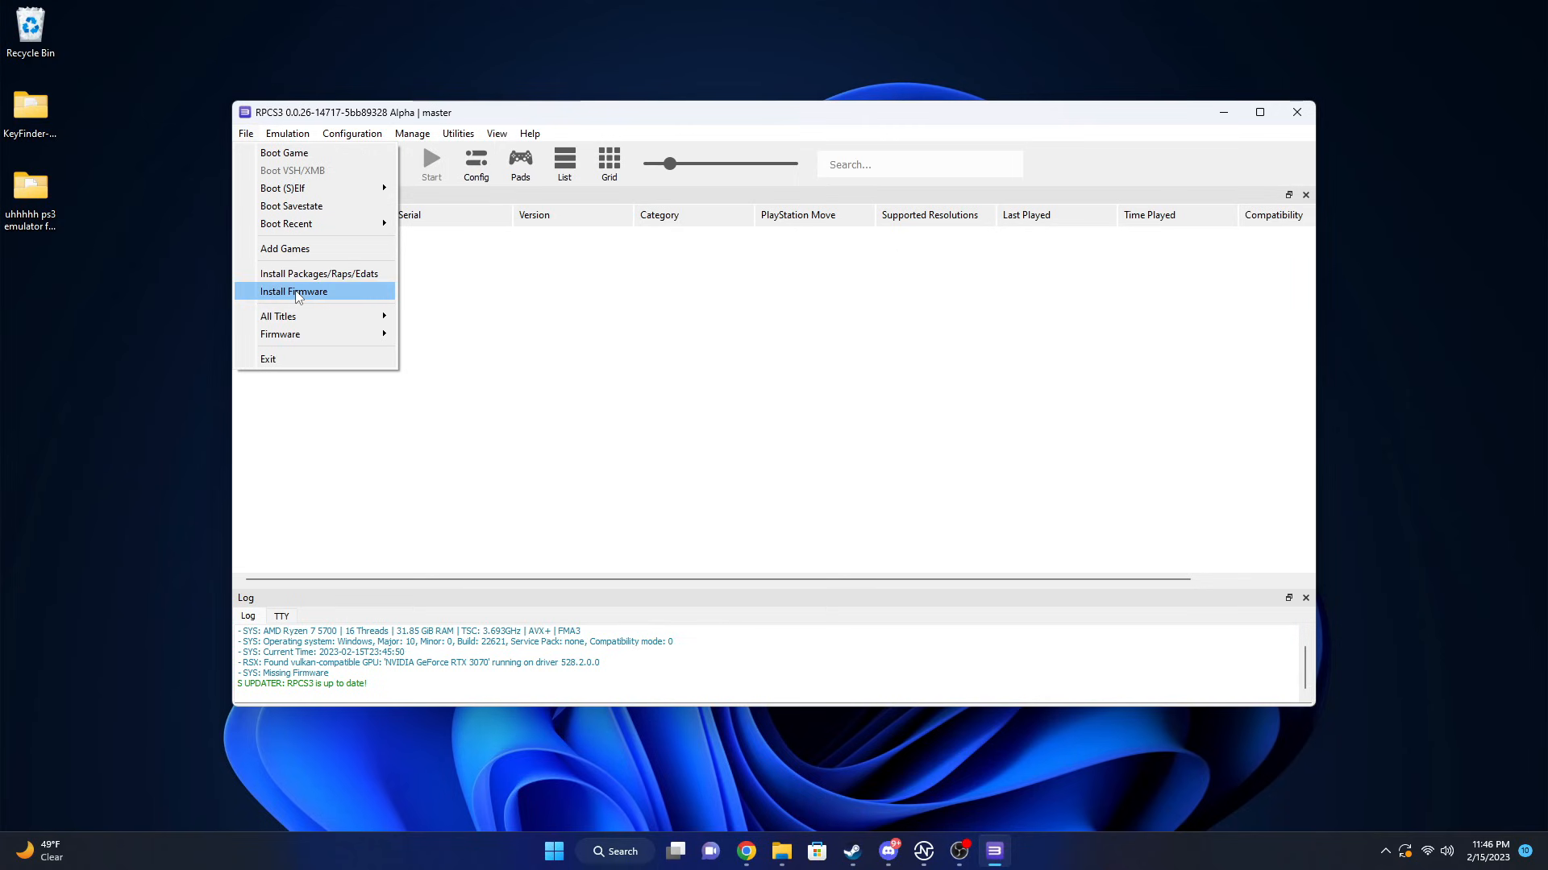
# Start Install Firmware in RPCS3 using the downloaded PS3UPDAT.PUP.
pyautogui.click(294, 291)
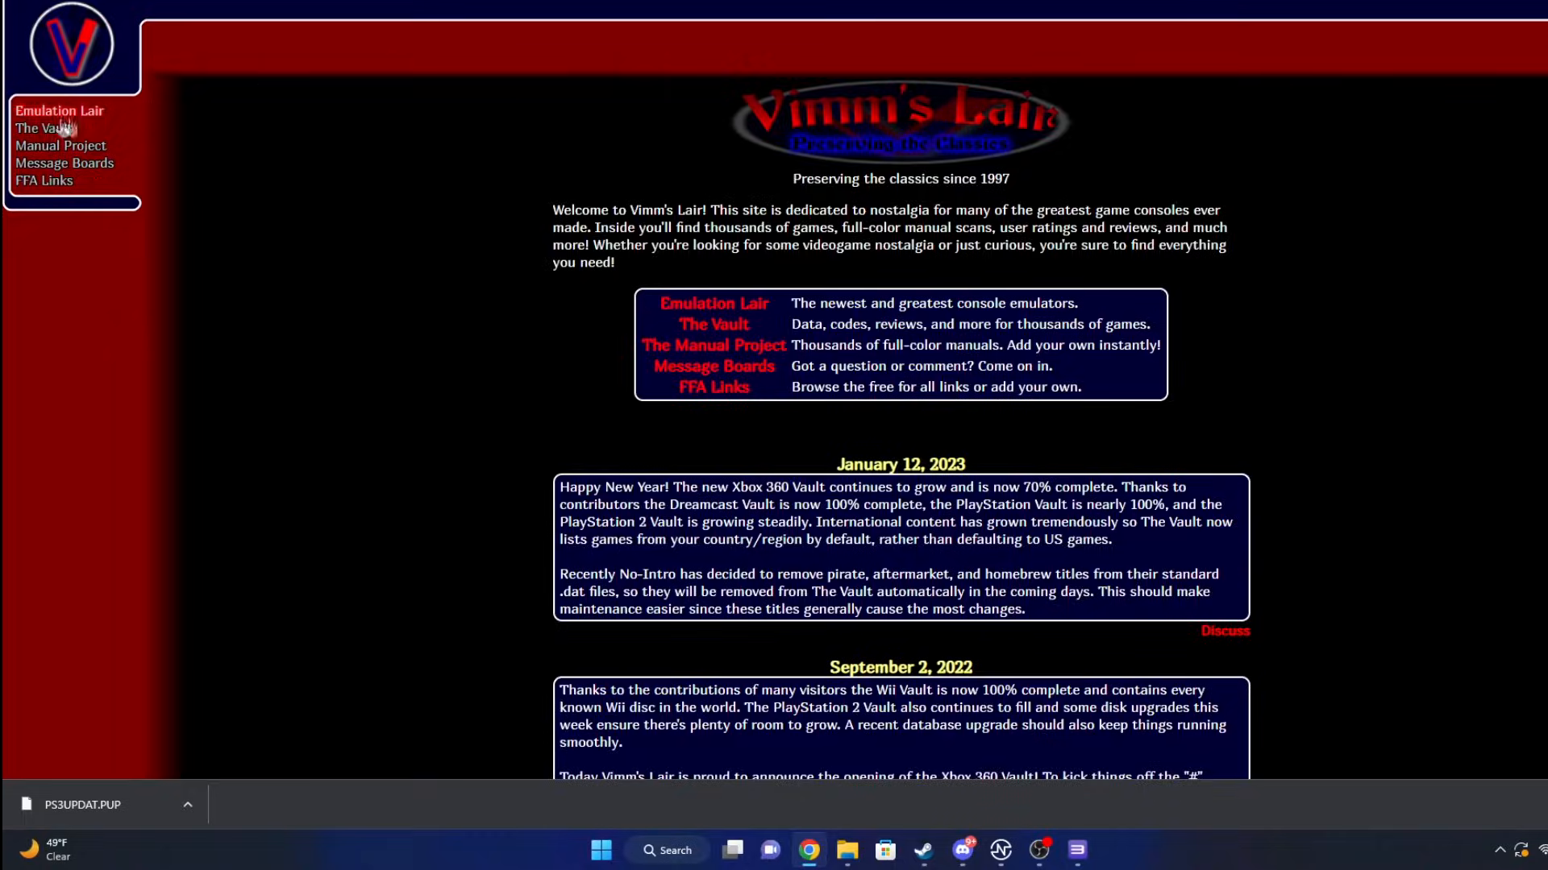
# Go to The Vault on Vimm's Lair and choose a console from the list.
pyautogui.click(44, 129)
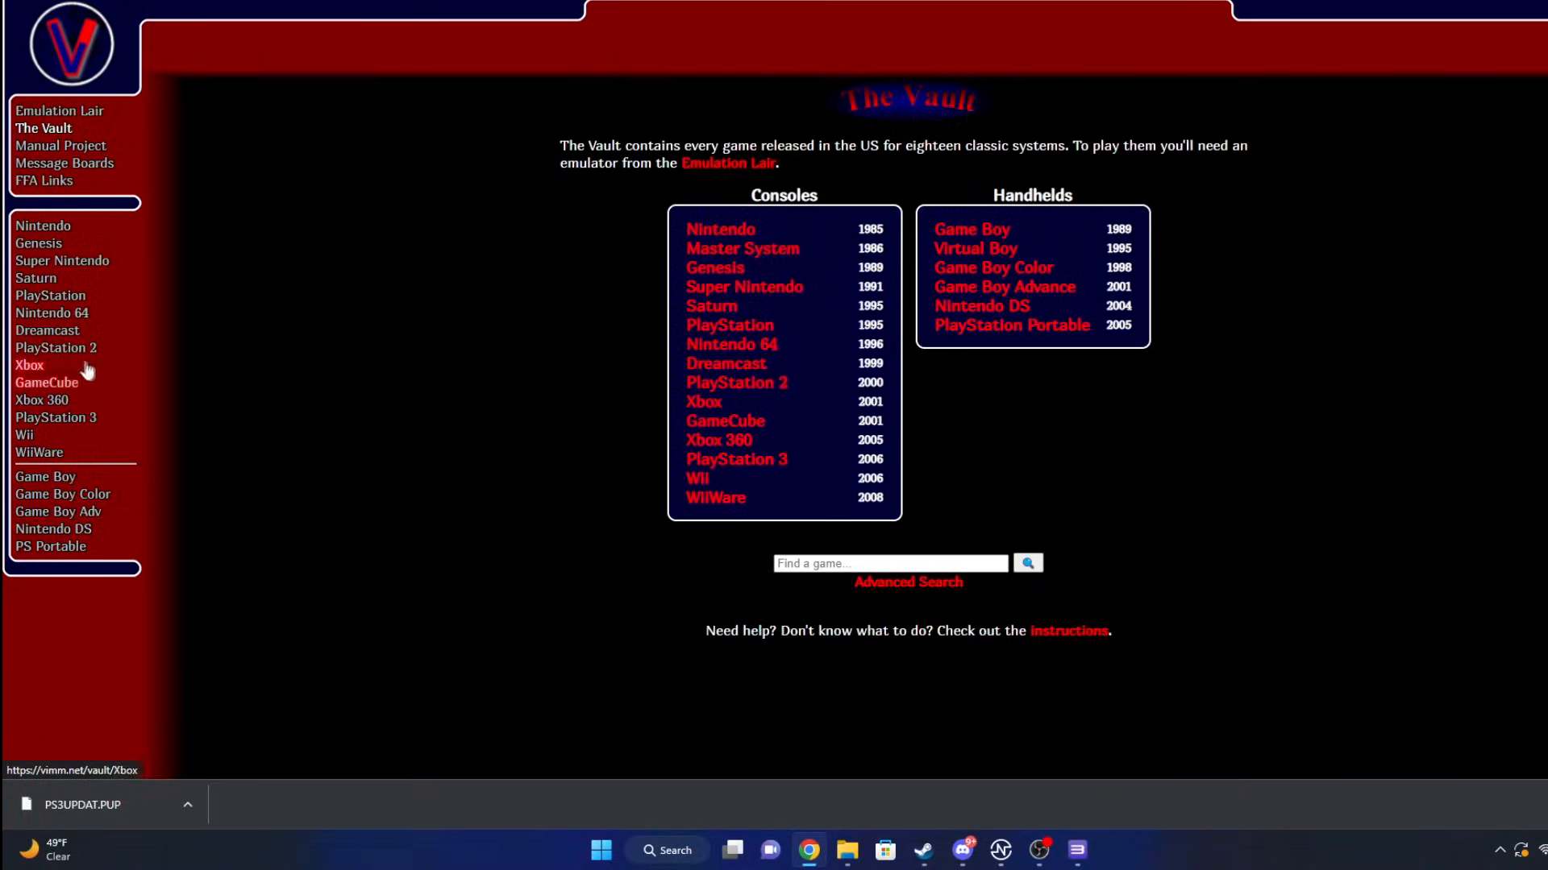
pyautogui.click(55, 418)
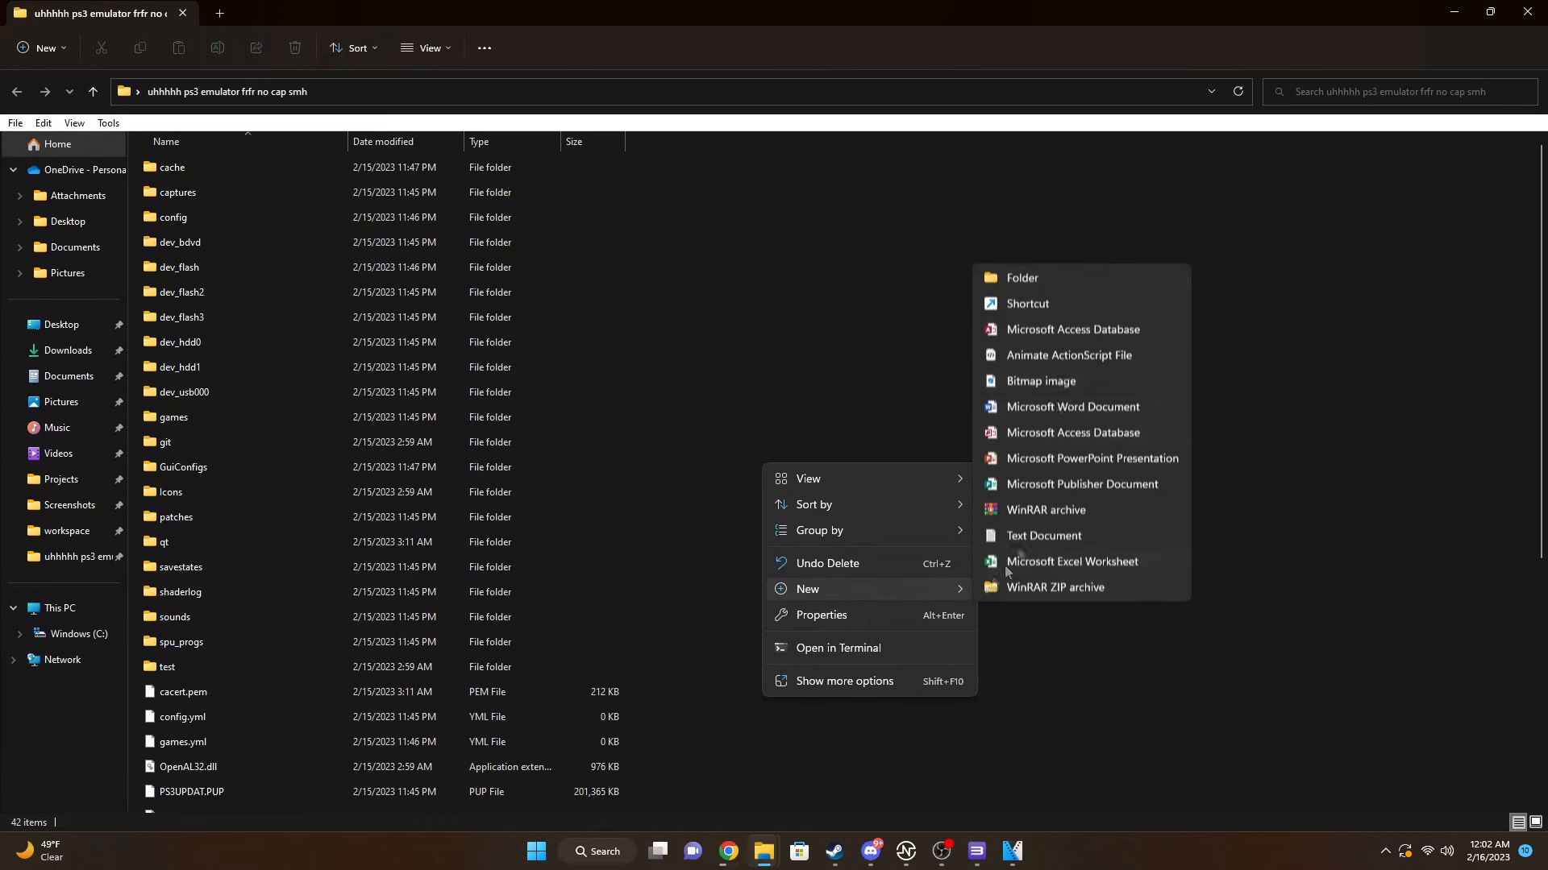
# Create a folder named Roms inside the emulator folder and enter it.
pyautogui.click(1022, 277)
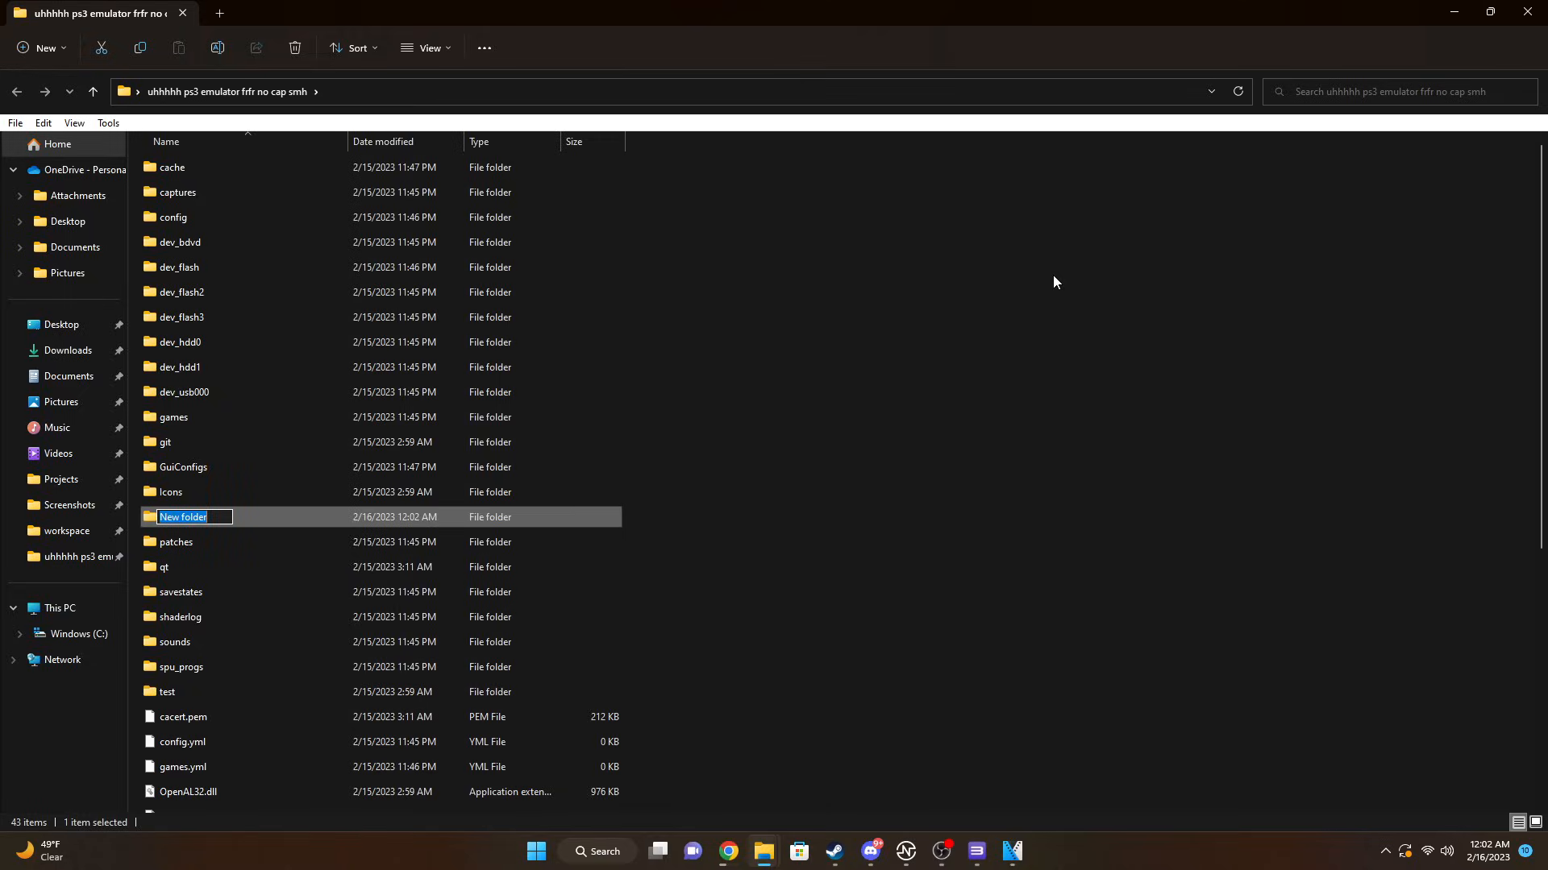
pyautogui.write('Roms')
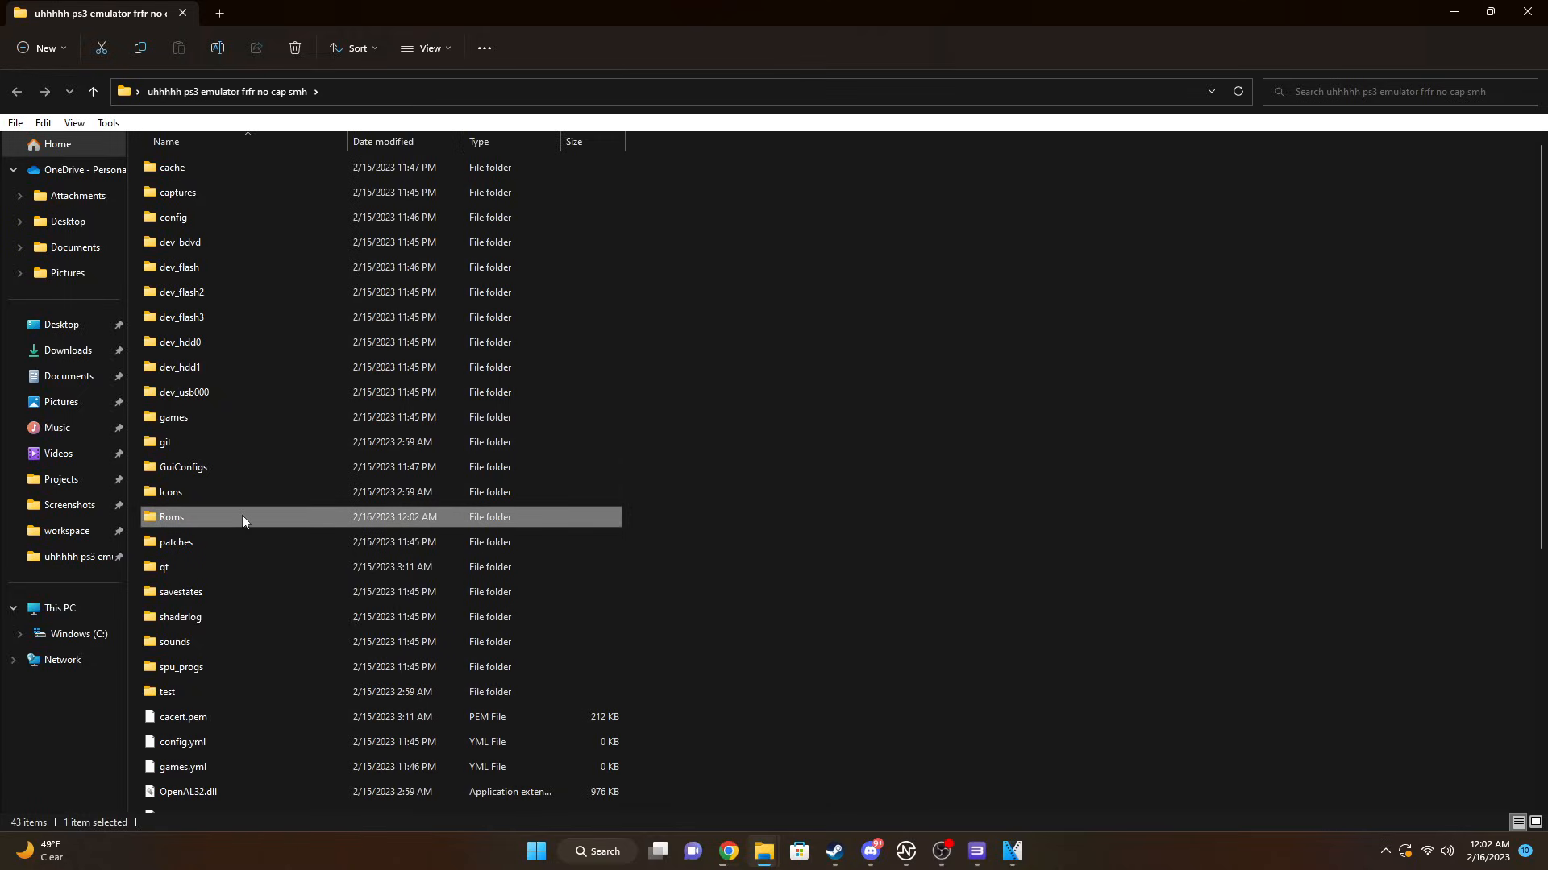
pyautogui.doubleClick(170, 516)
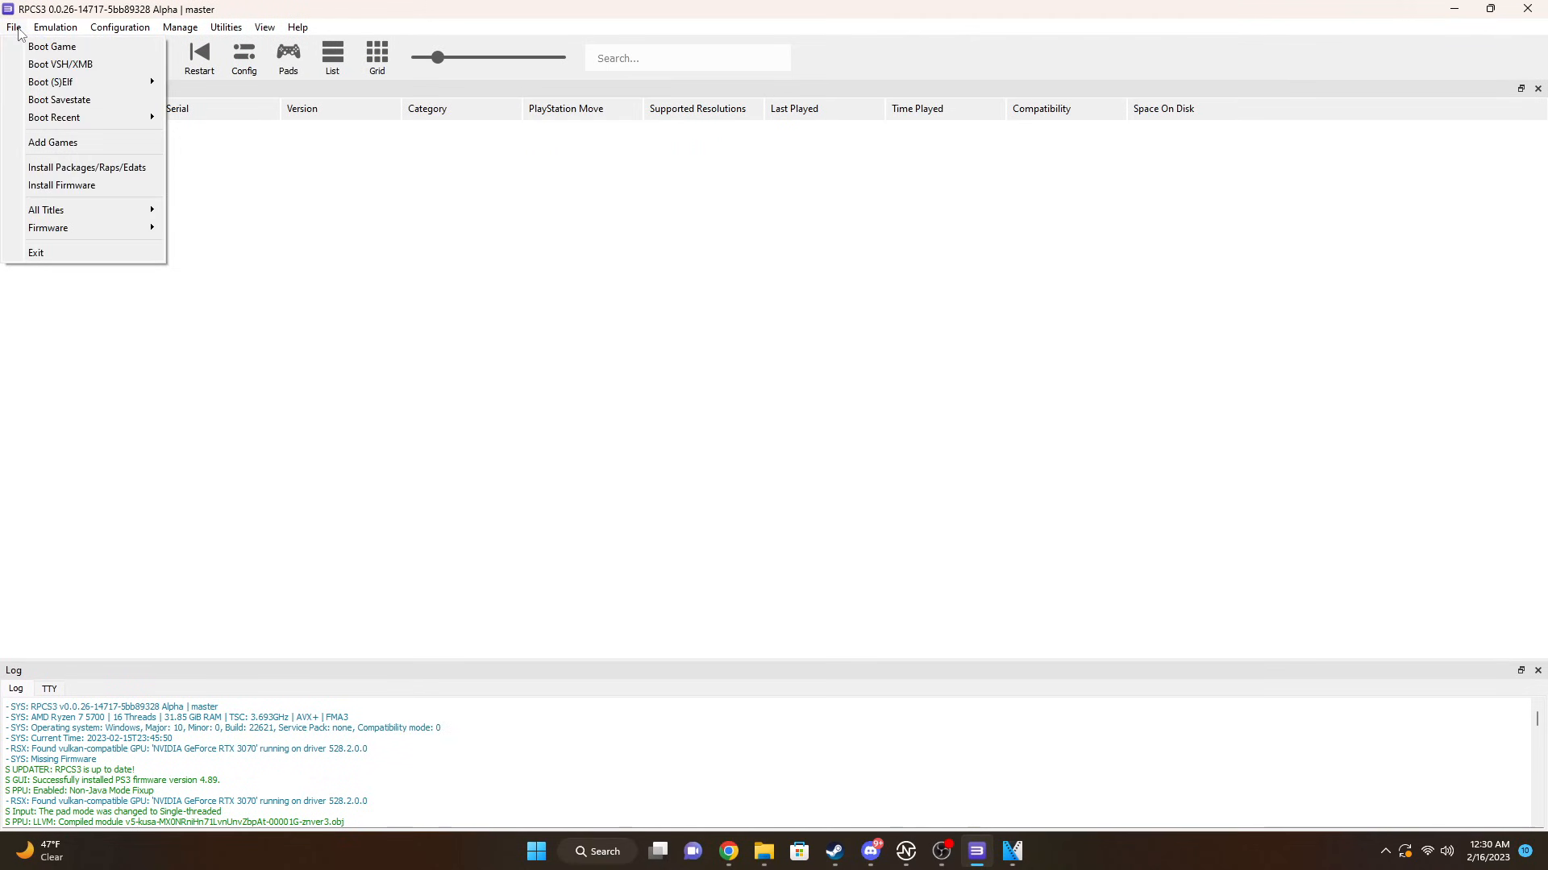
pyautogui.moveTo(65, 157)
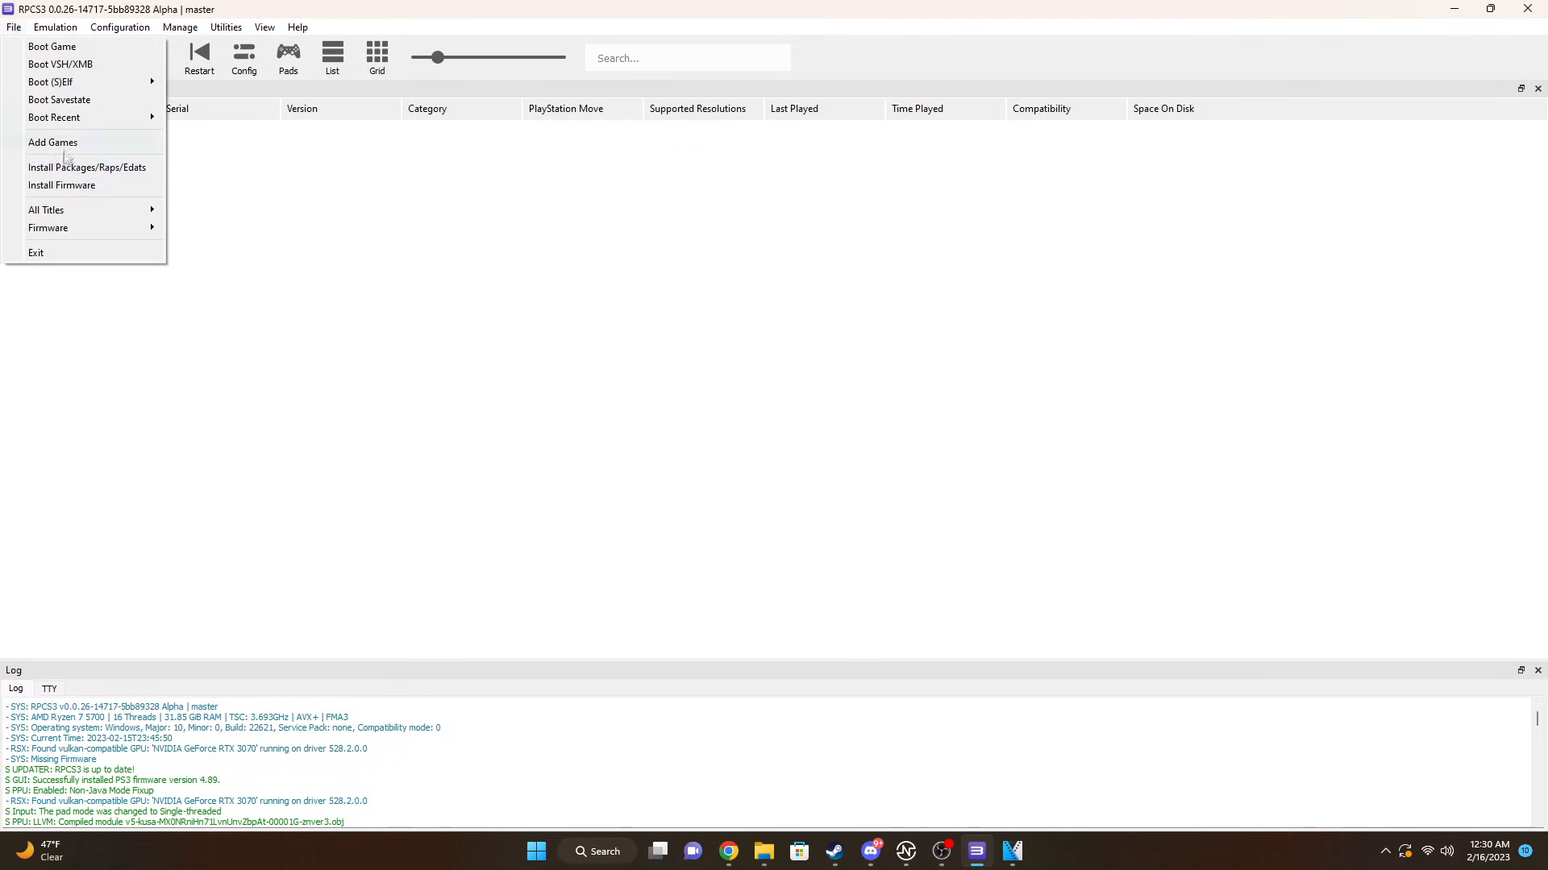
# Add Skate 3 via File > Add Games, let it boot, and minimize its game window.
pyautogui.click(51, 142)
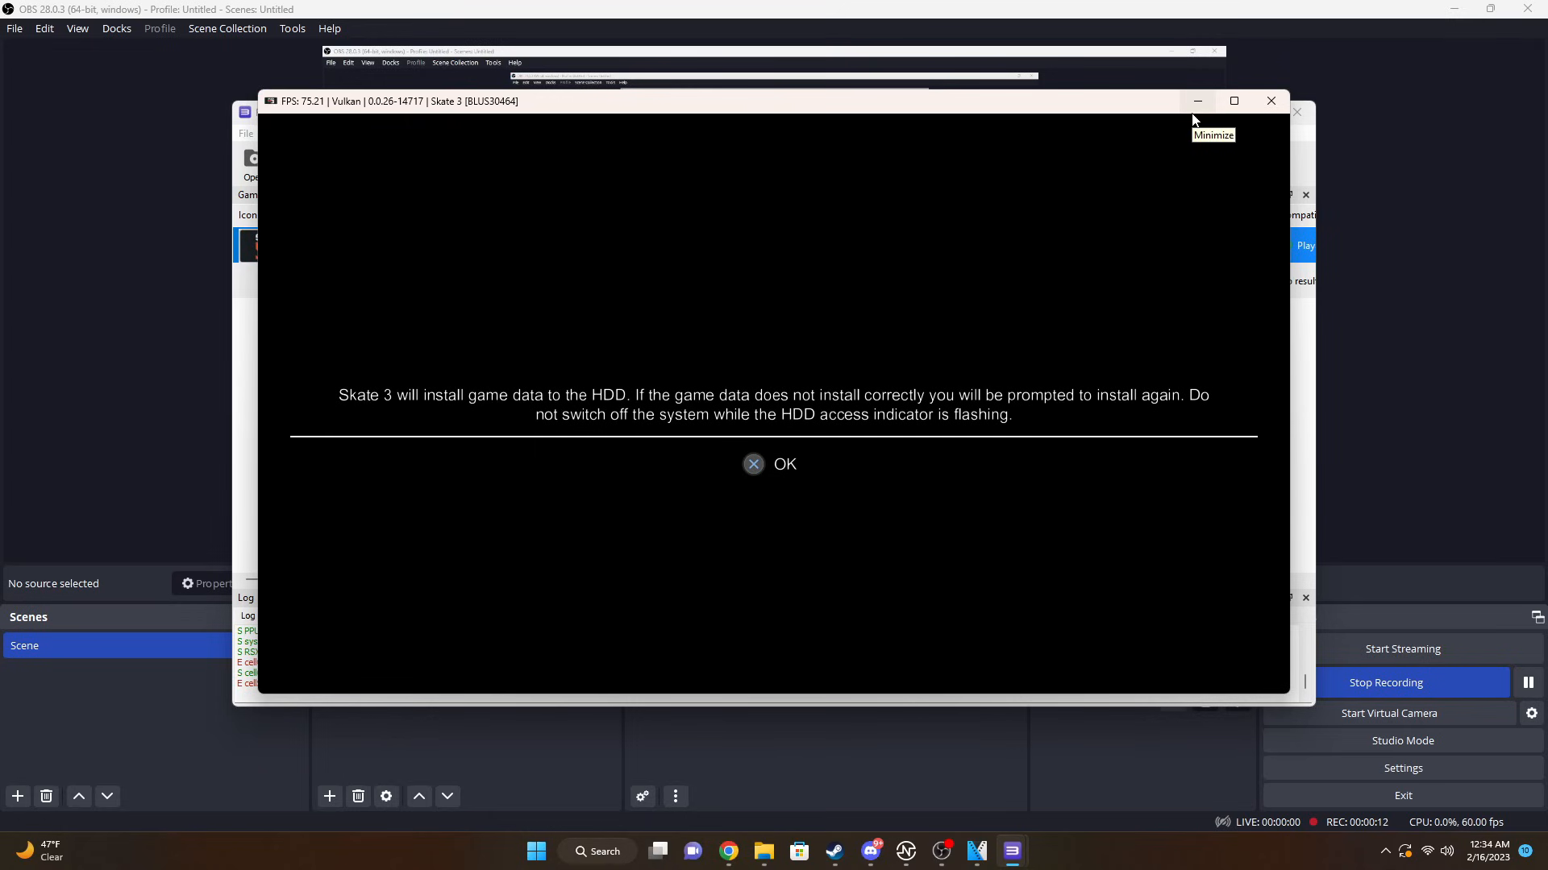
pyautogui.click(768, 464)
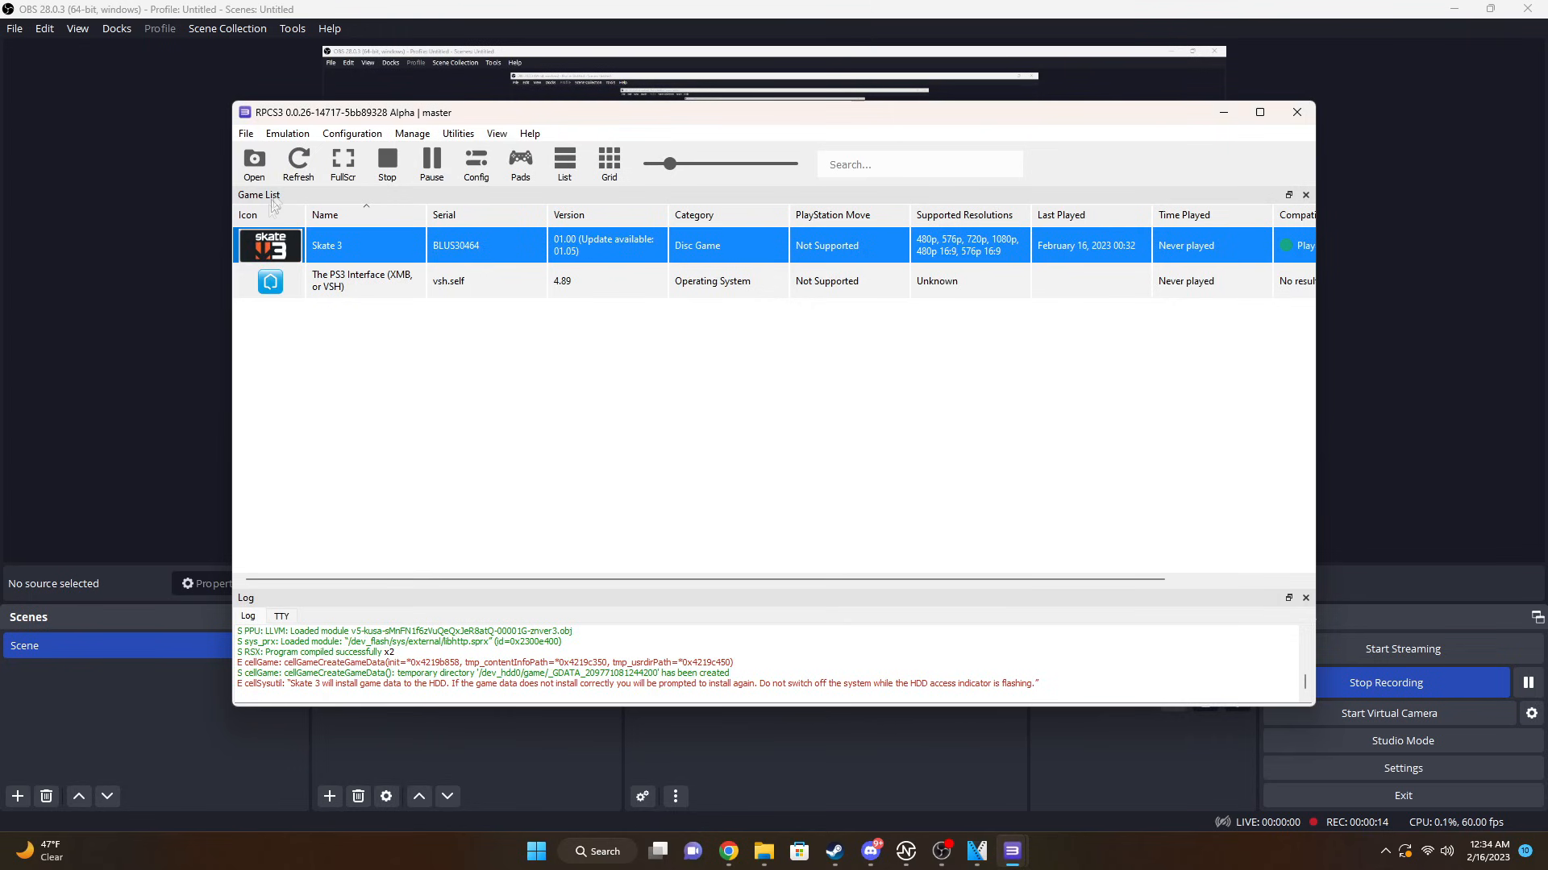
pyautogui.click(352, 134)
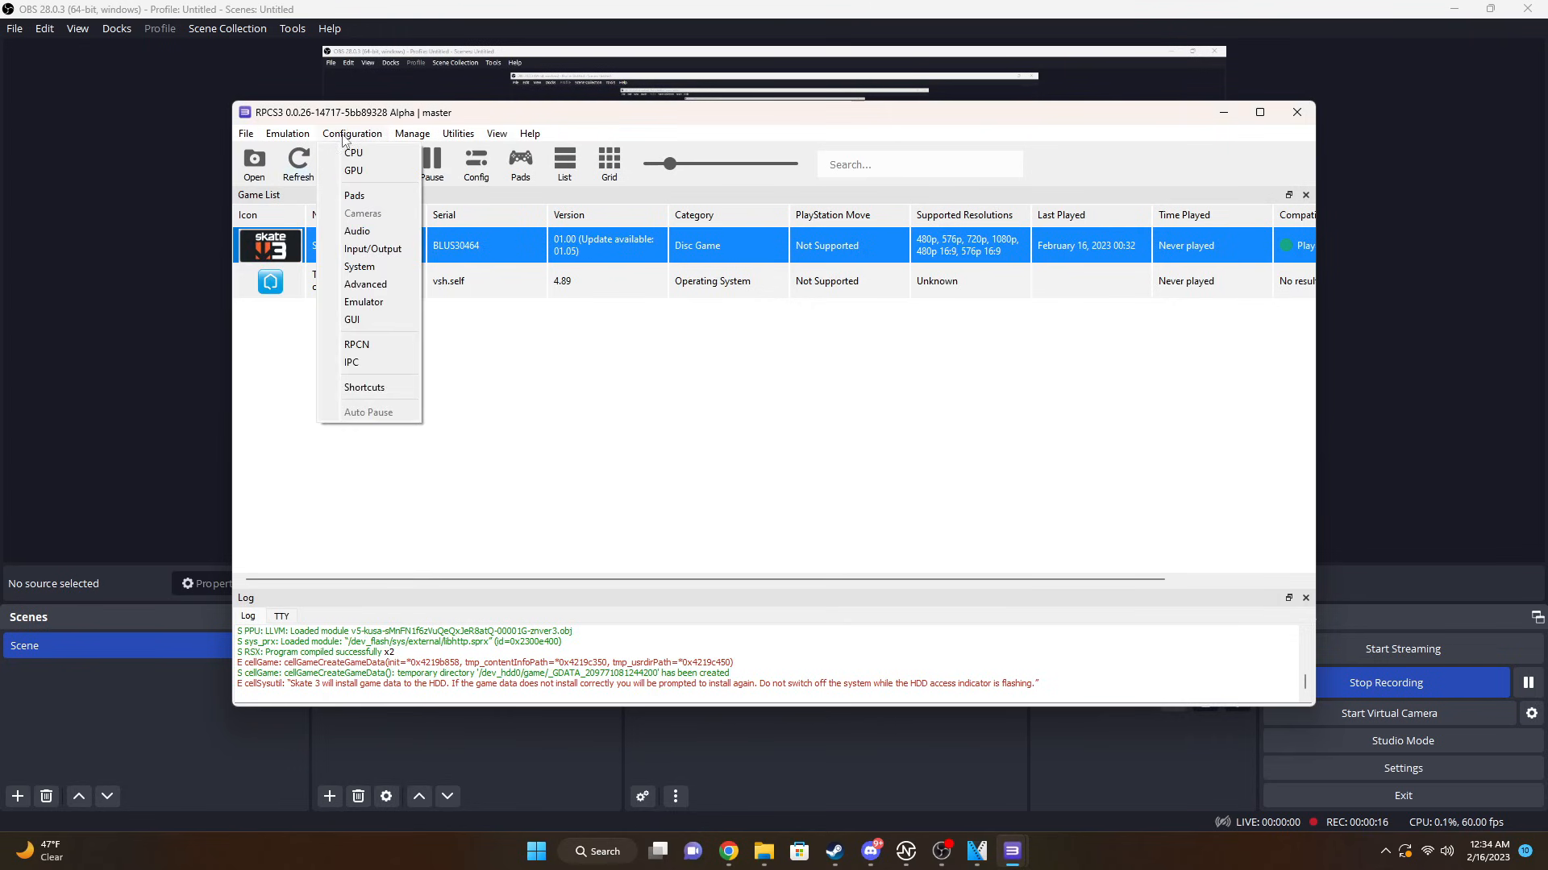
# In Pads settings set Player 1's handler to XInput with XInput Pad #1, save, and play Skate 3.
pyautogui.click(355, 195)
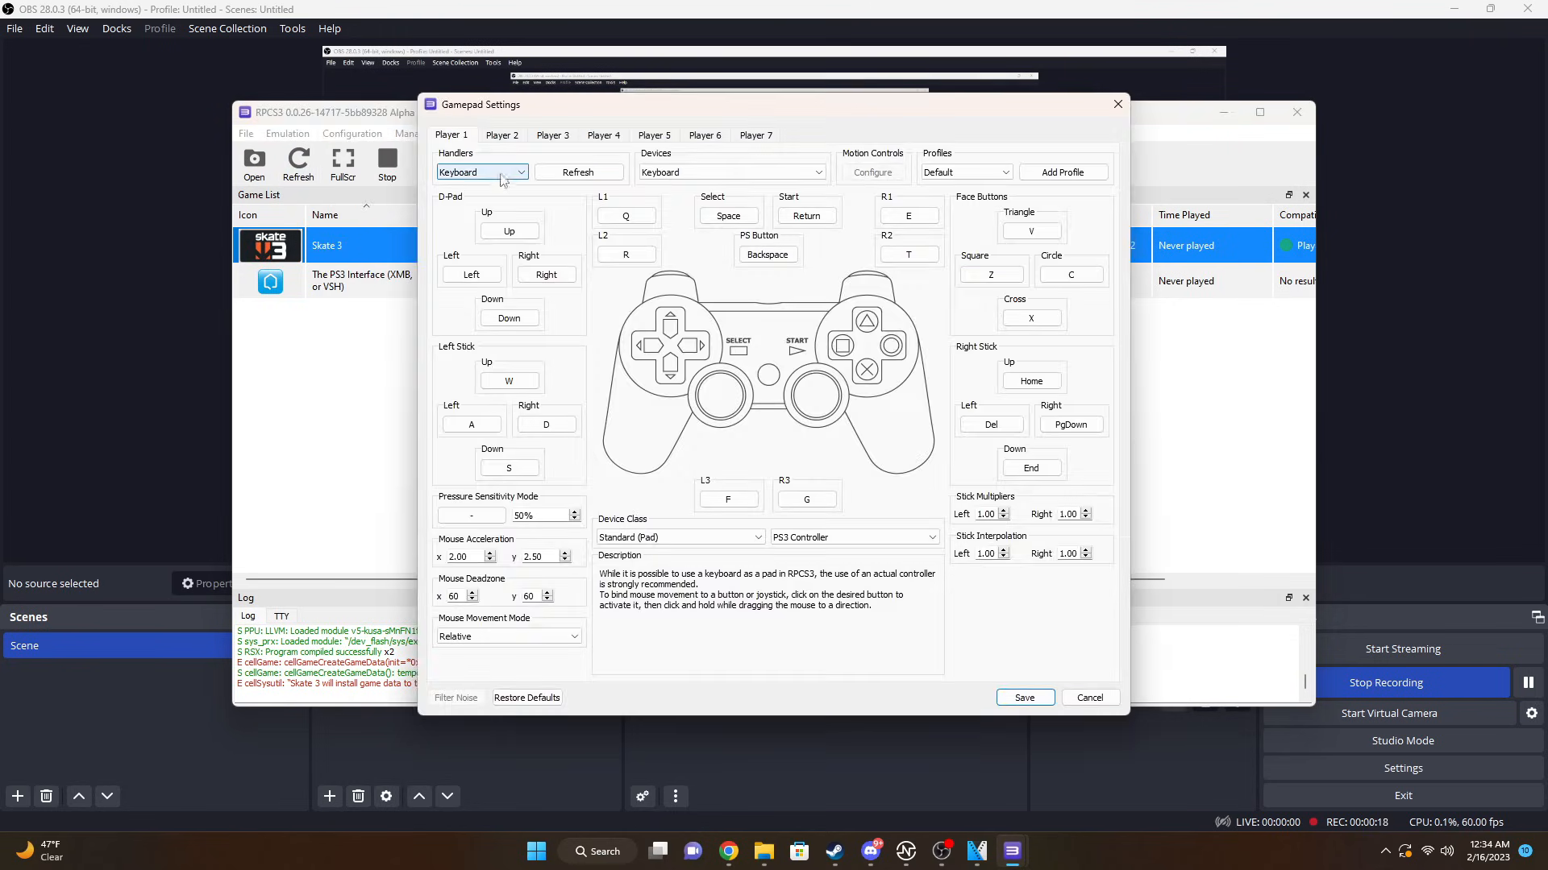
pyautogui.click(481, 173)
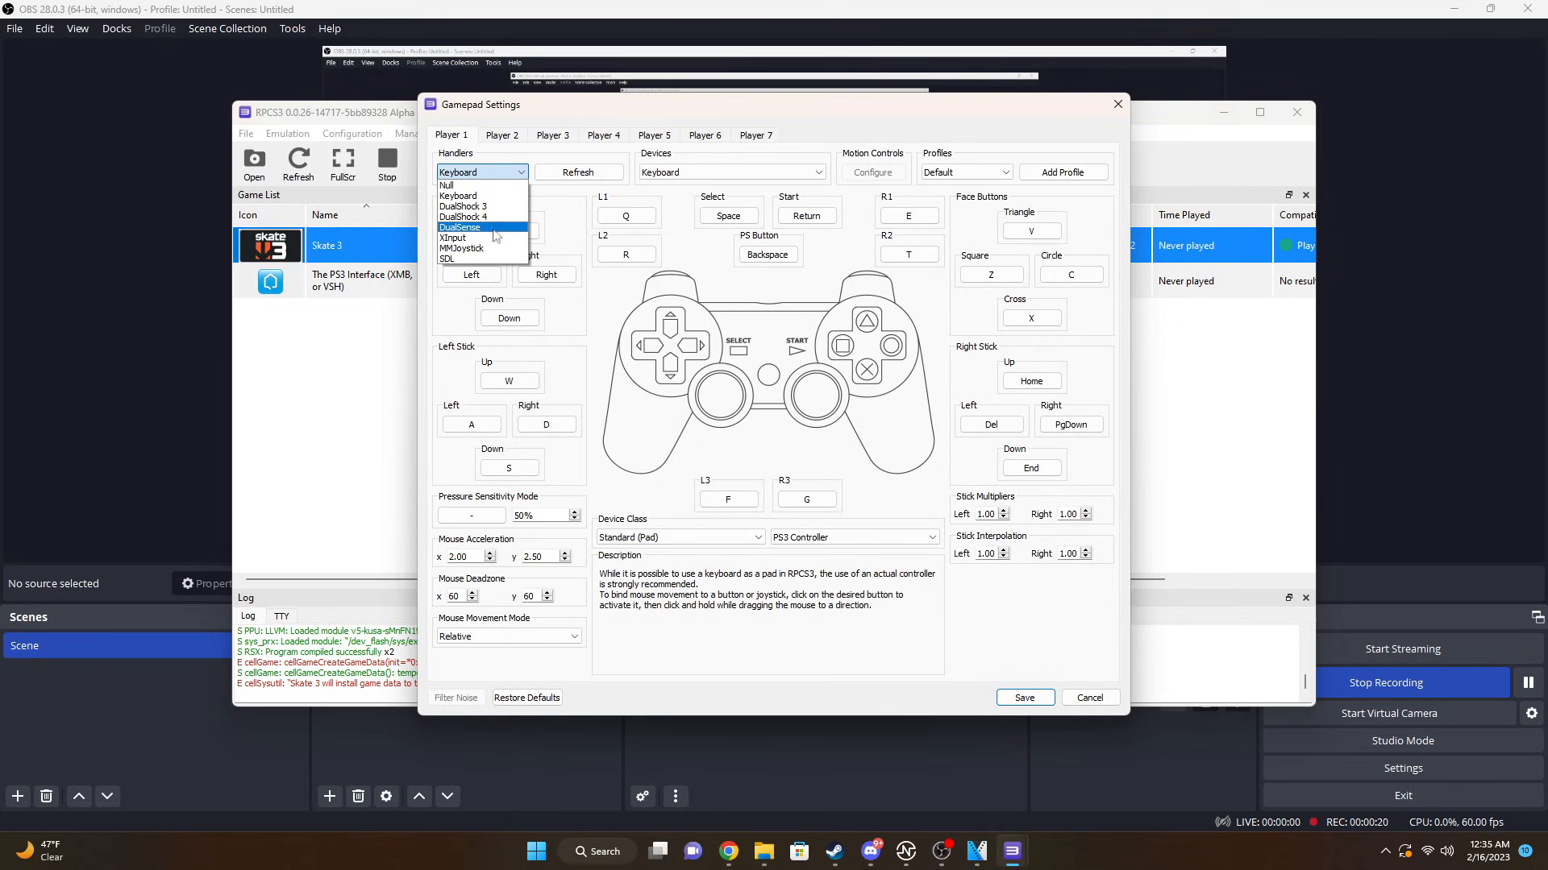
pyautogui.moveTo(453, 237)
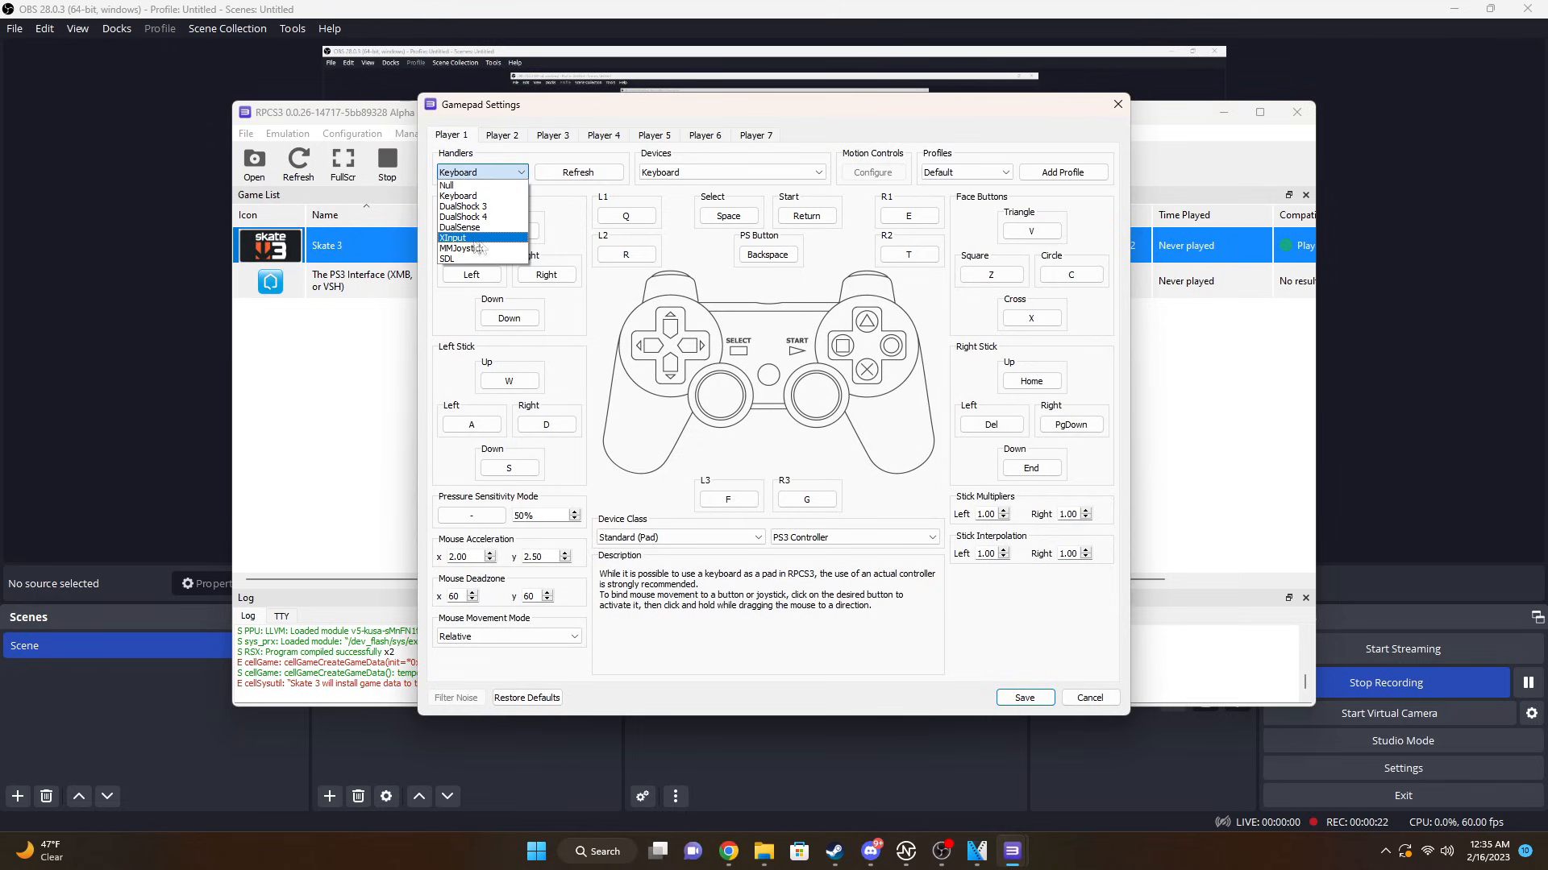
pyautogui.click(453, 237)
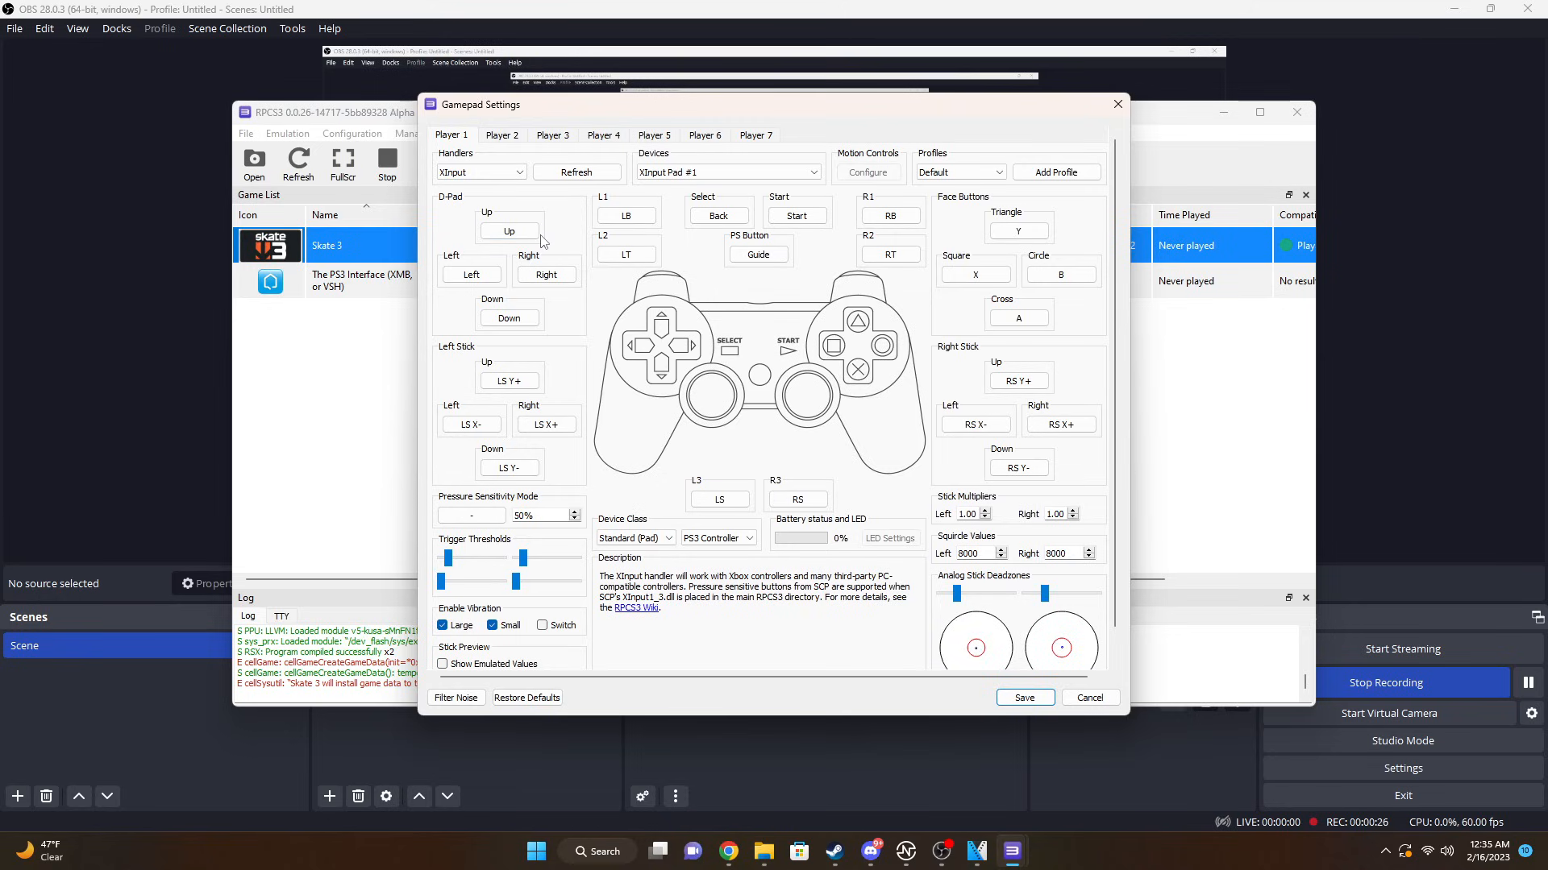
pyautogui.click(1022, 696)
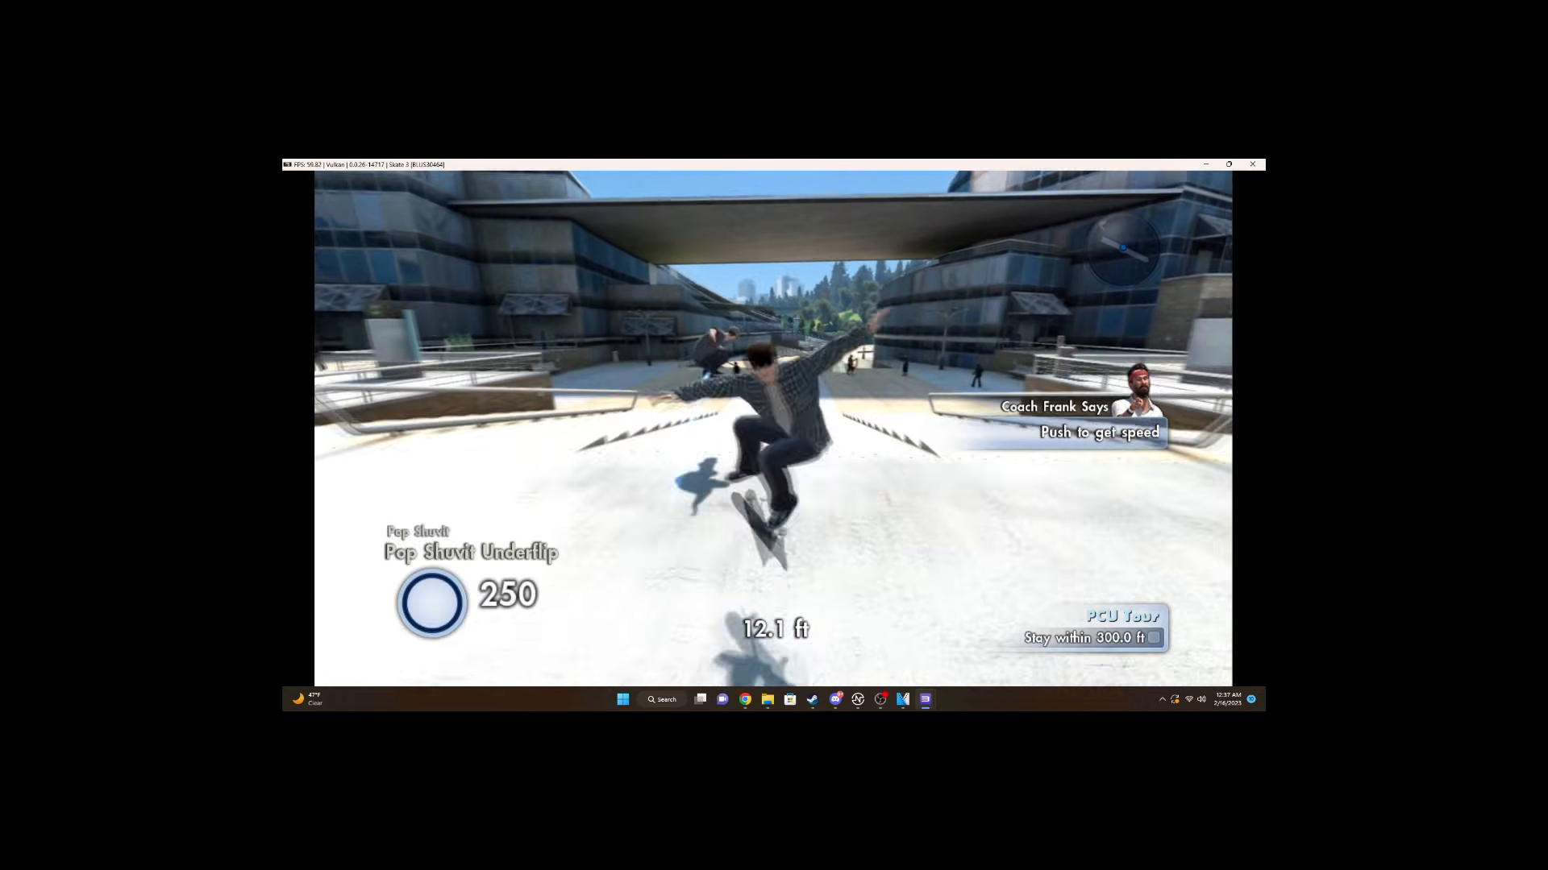
pyautogui.click(1229, 164)
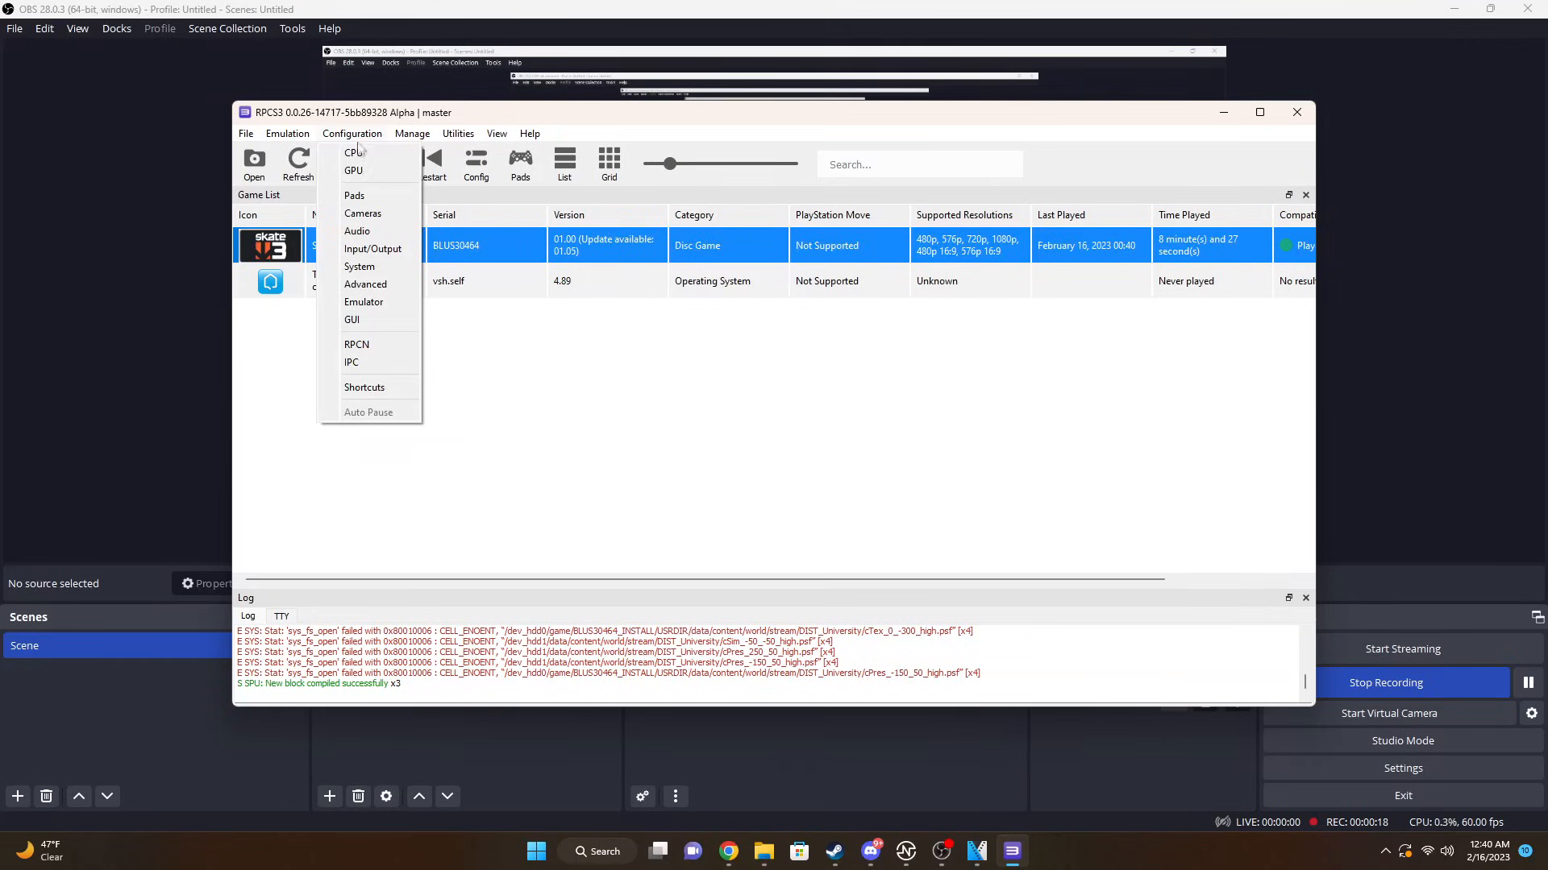
# In GPU settings choose 1920x1080 default resolution and 16x anisotropic filtering.
pyautogui.click(353, 170)
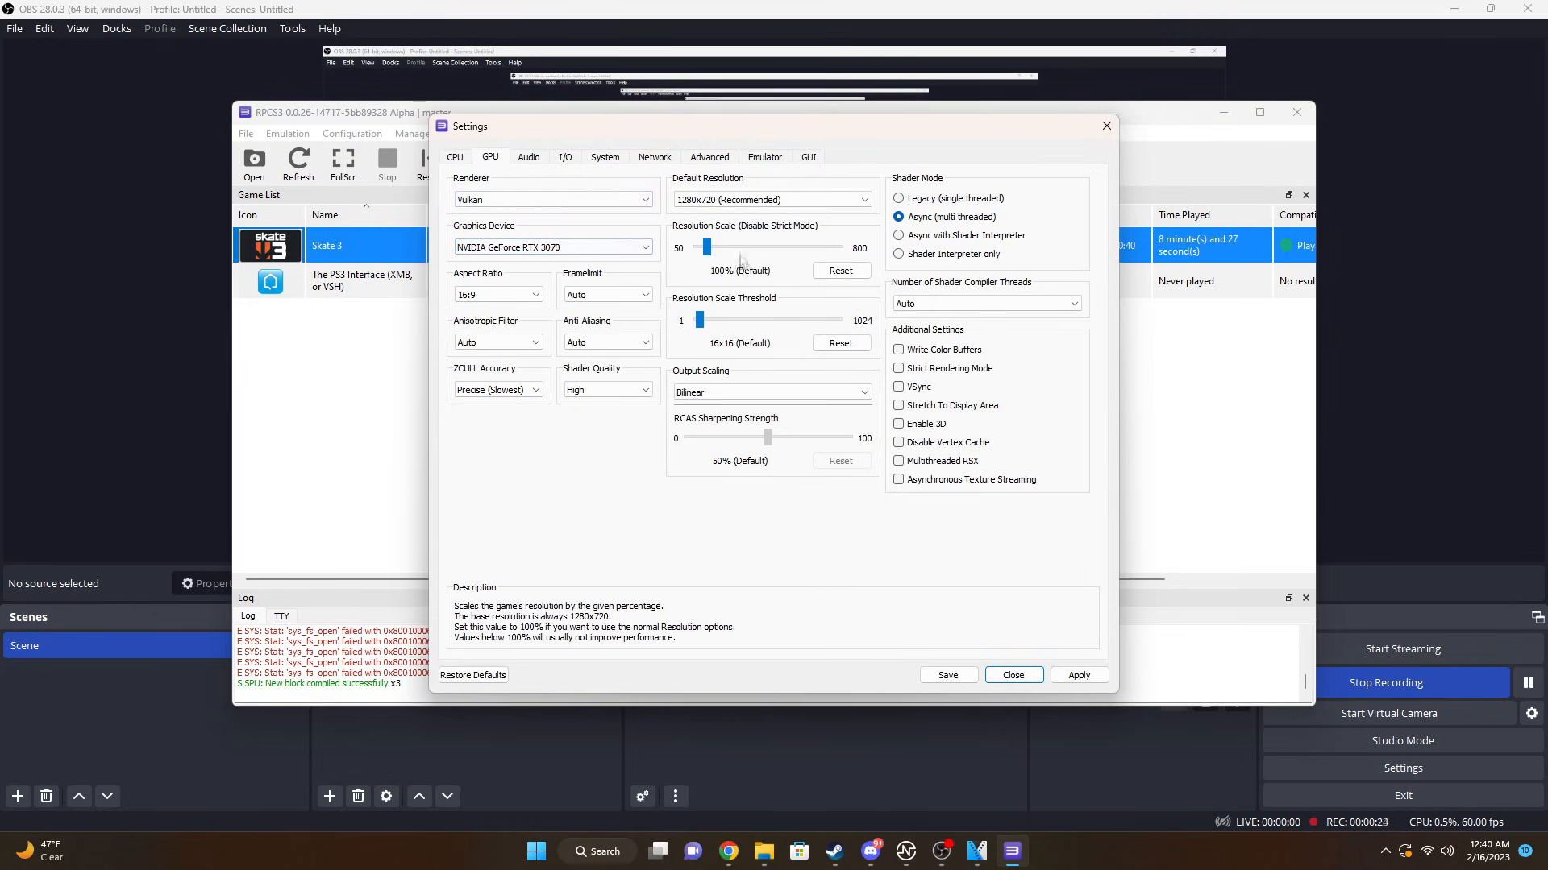
pyautogui.click(770, 199)
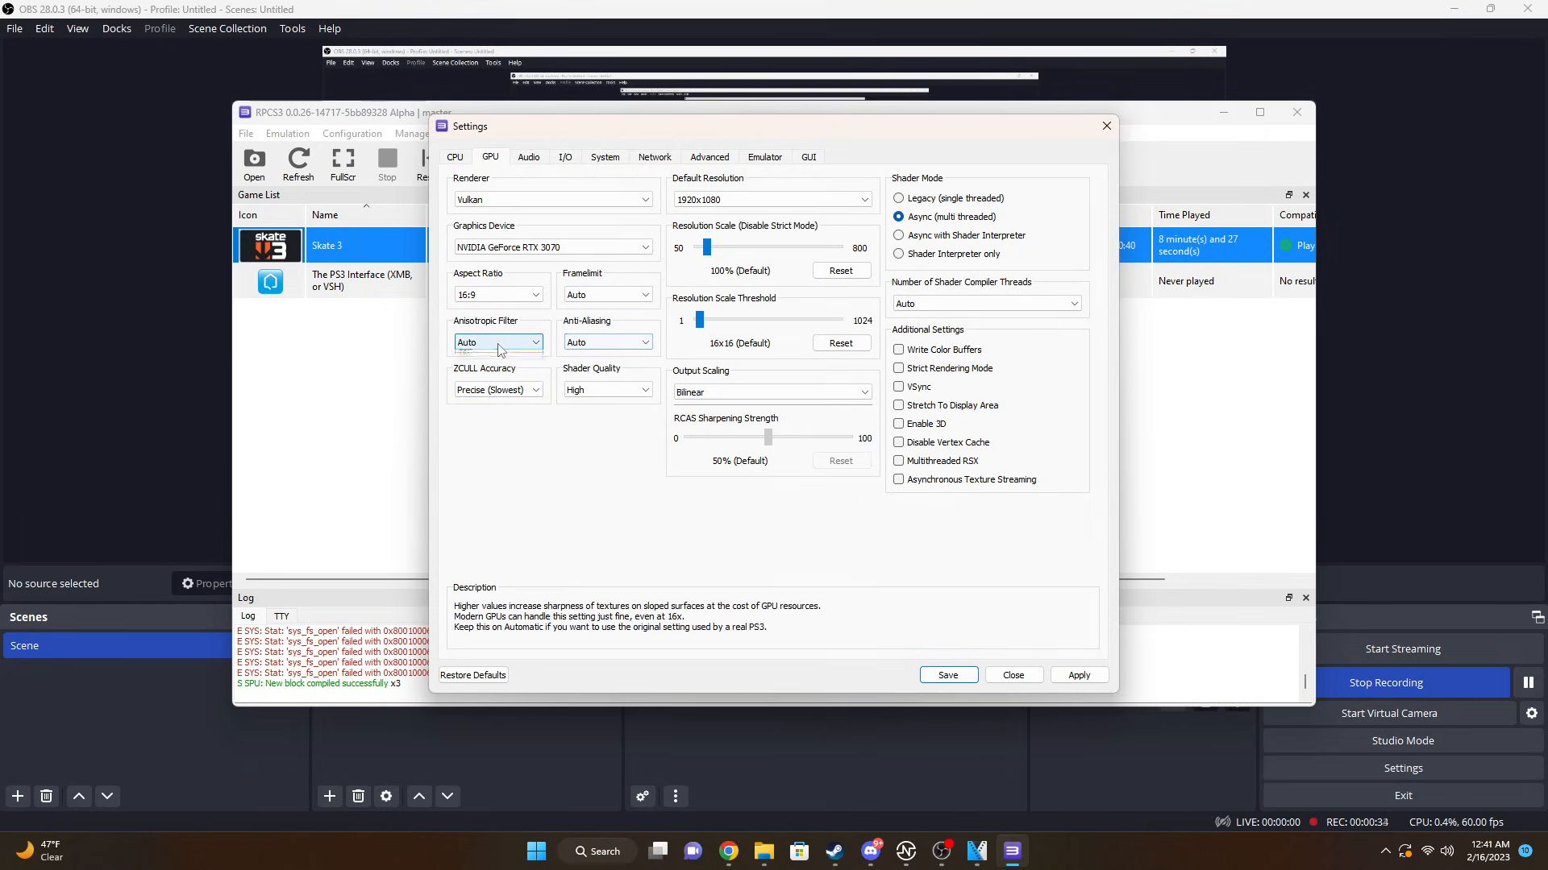
pyautogui.click(645, 293)
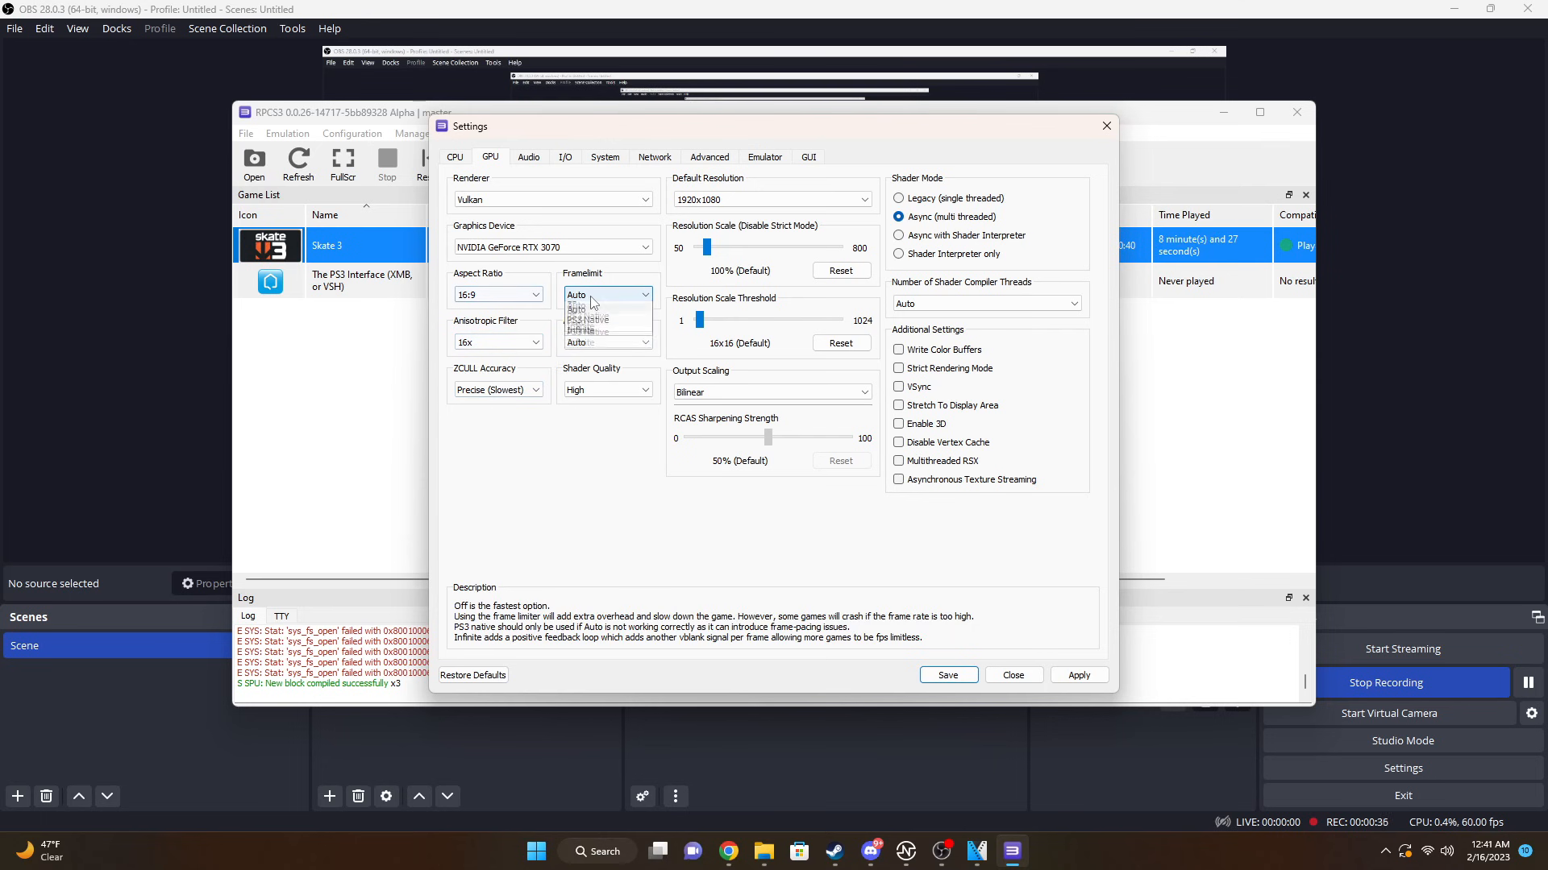